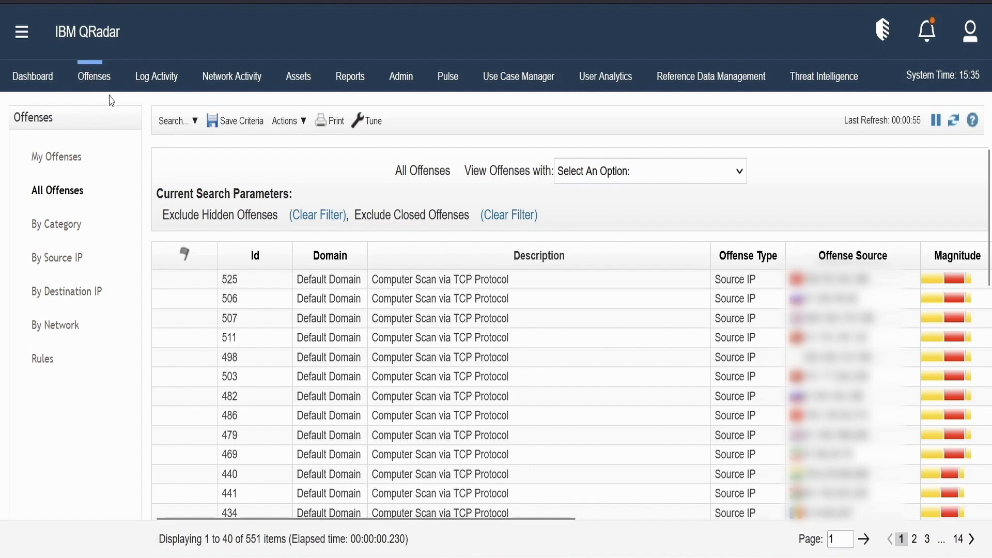
{"action": "mouse_move", "coordinate": [234, 283]}
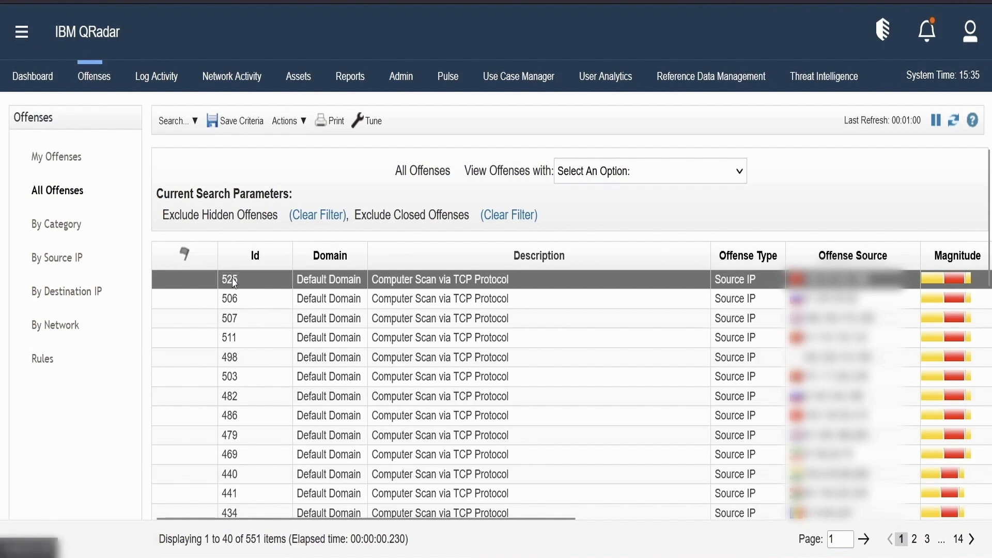
View offense 525's summary and highlight its Default Domain value
{"action": "double_click", "coordinate": [229, 279]}
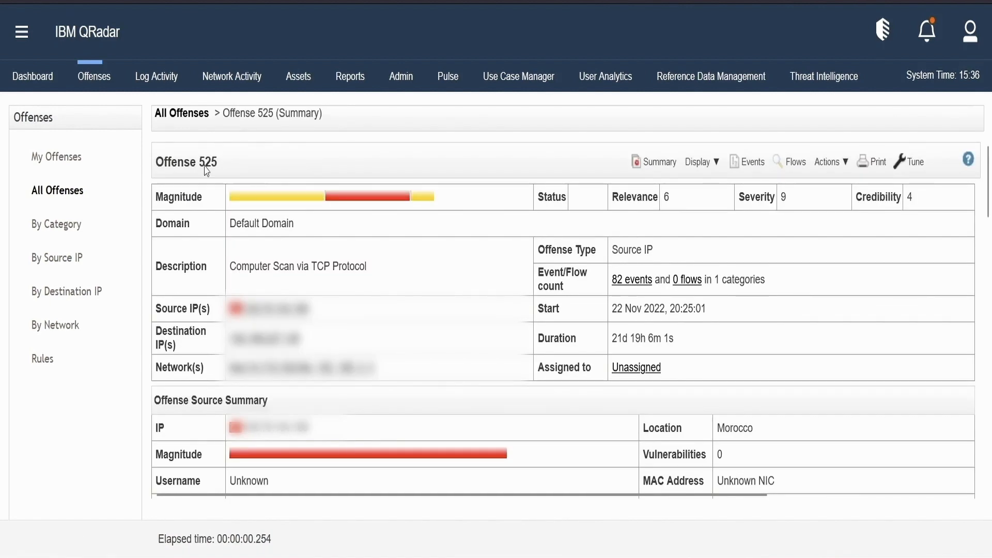
{"action": "mouse_move", "coordinate": [367, 120]}
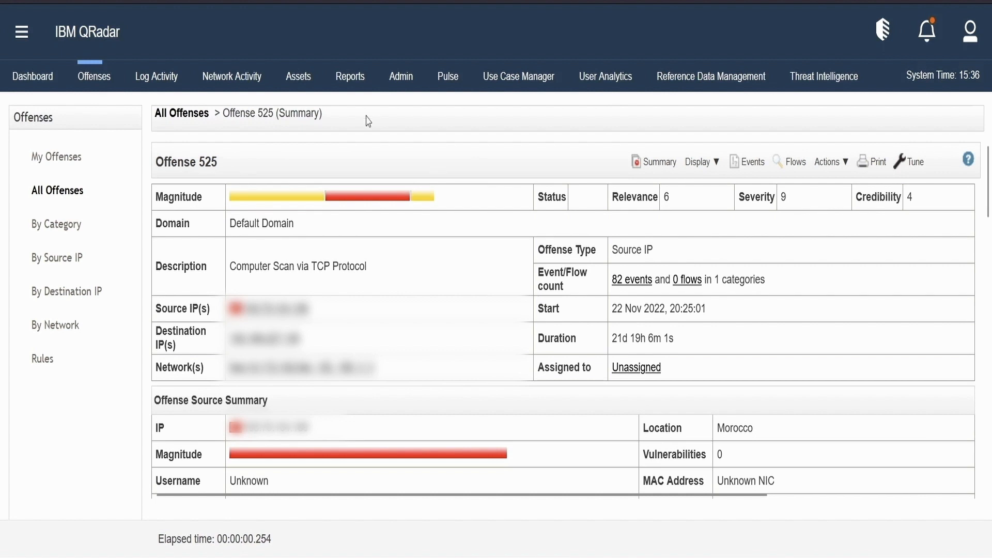
{"action": "mouse_move", "coordinate": [286, 188]}
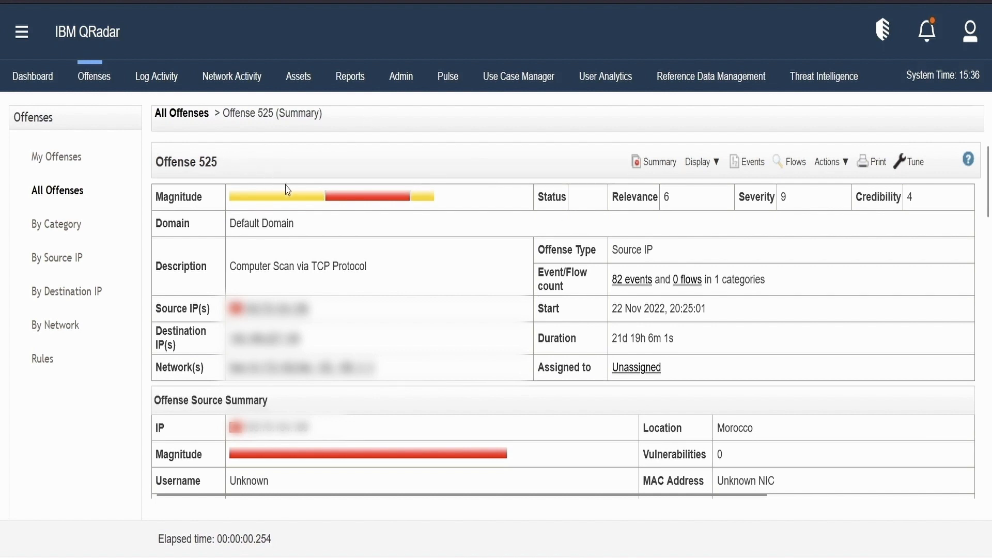
{"action": "mouse_move", "coordinate": [221, 158]}
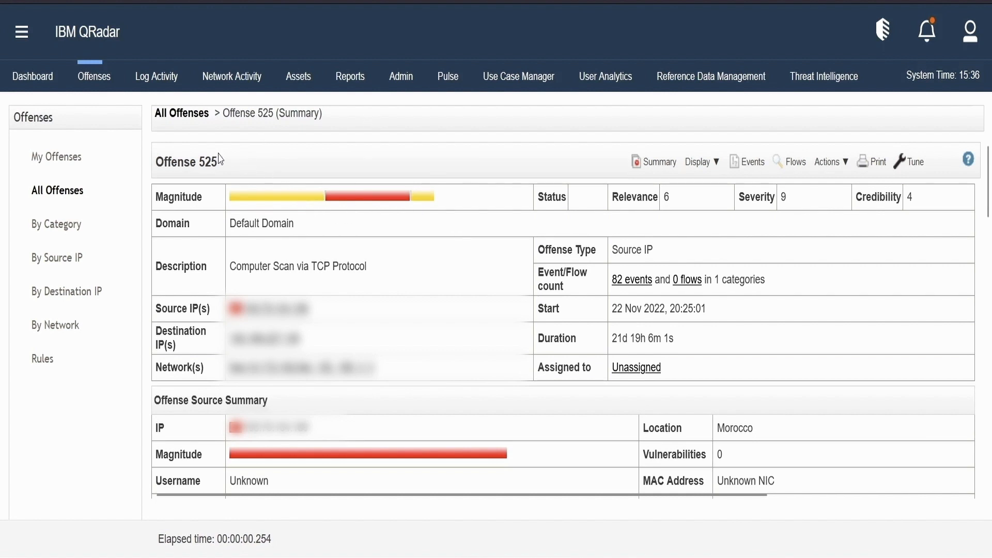
{"action": "mouse_move", "coordinate": [460, 231]}
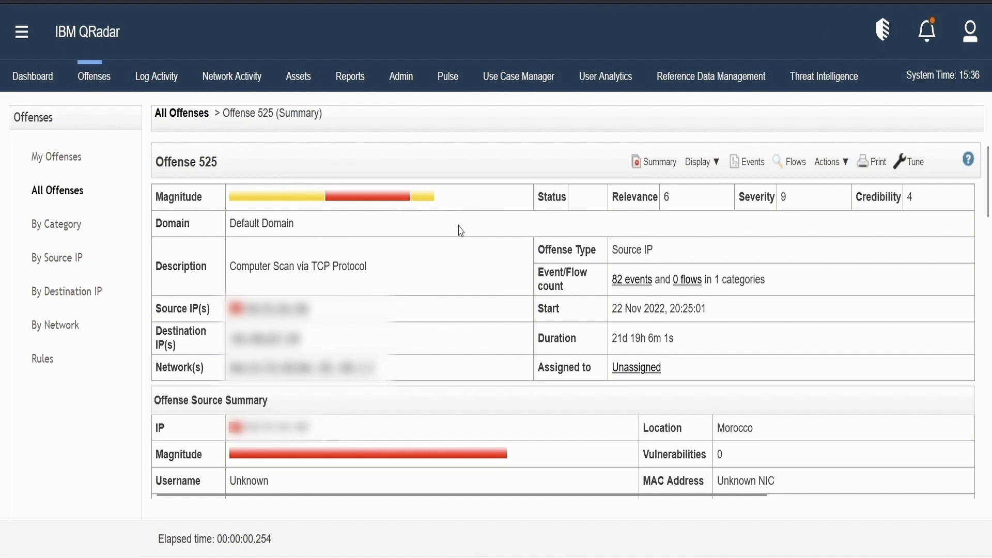
{"action": "mouse_move", "coordinate": [634, 201]}
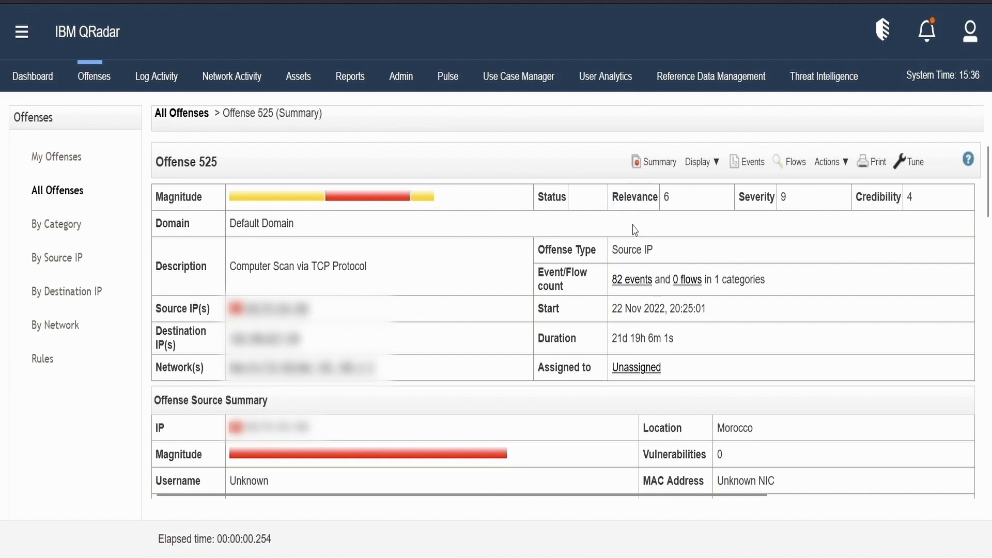
{"action": "mouse_move", "coordinate": [334, 205]}
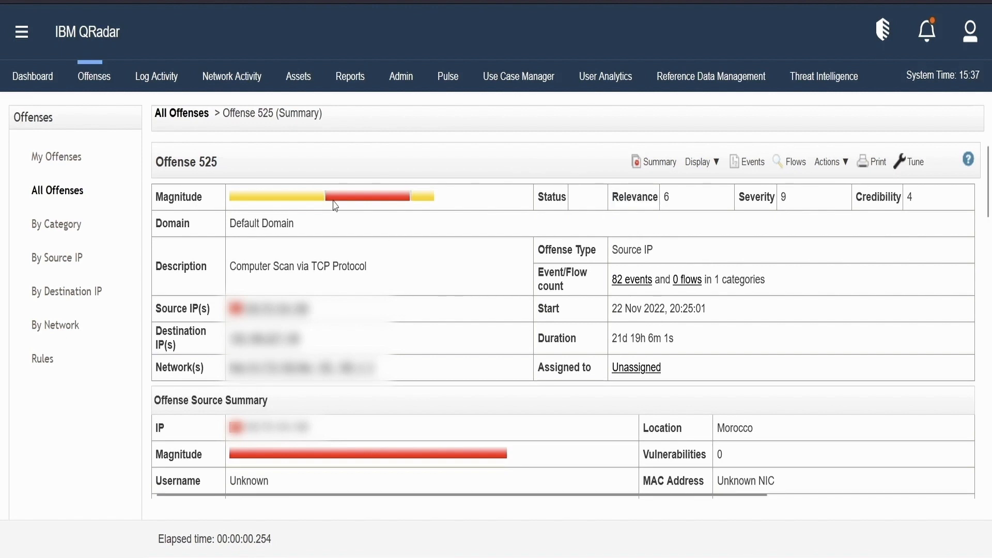
{"action": "double_click", "coordinate": [265, 223]}
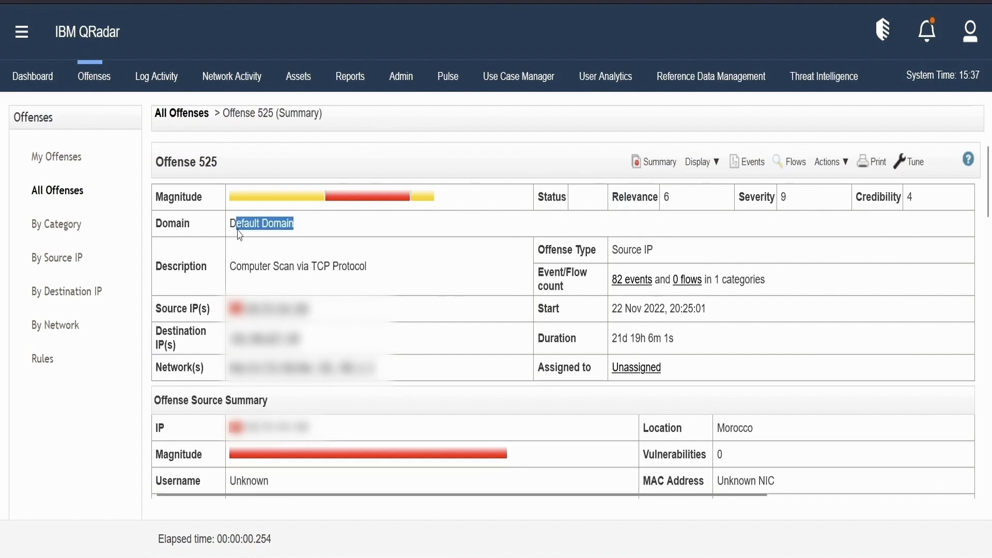
{"action": "mouse_move", "coordinate": [608, 319]}
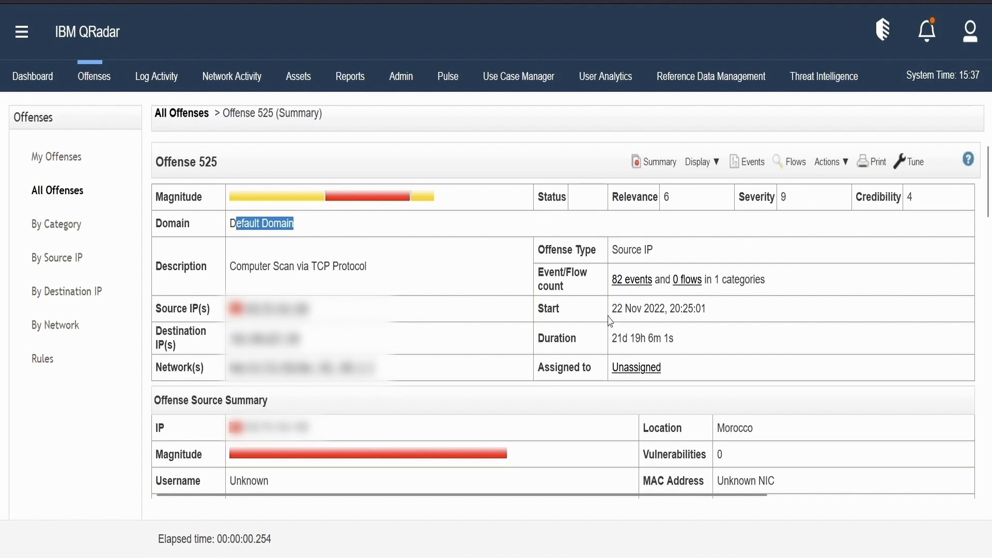
{"action": "mouse_move", "coordinate": [627, 306]}
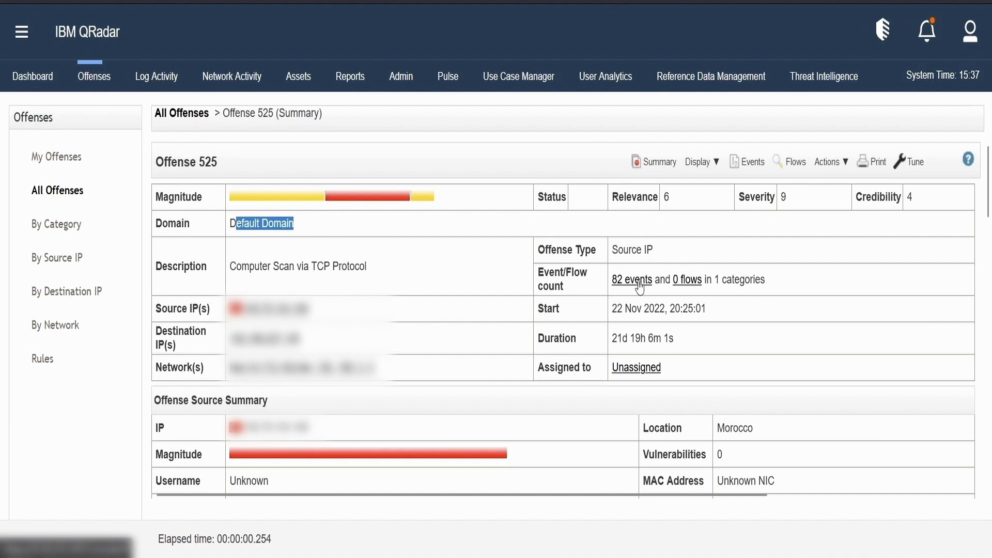
{"action": "mouse_move", "coordinate": [631, 280]}
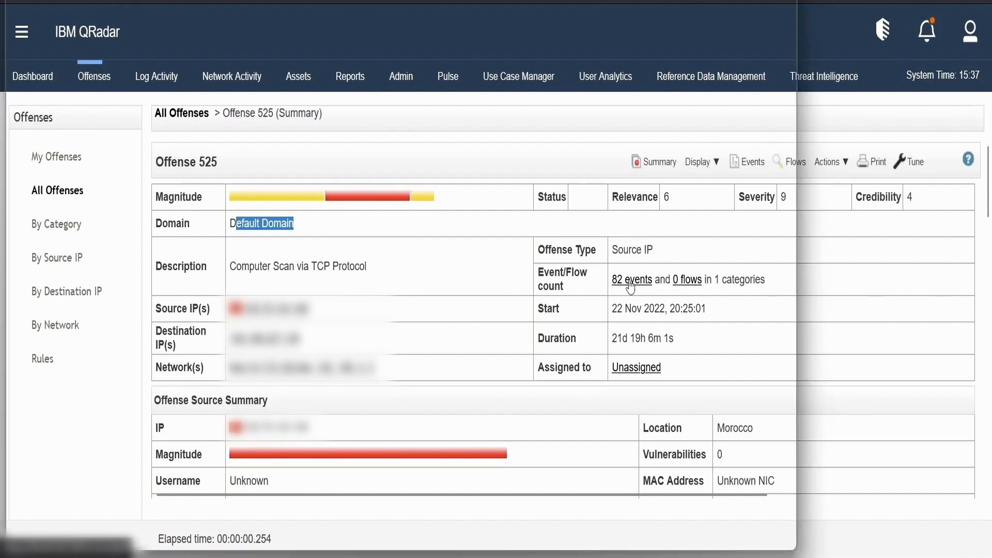
List the 82 events belonging to offense 525 in an event search window
{"action": "left_click", "coordinate": [629, 279]}
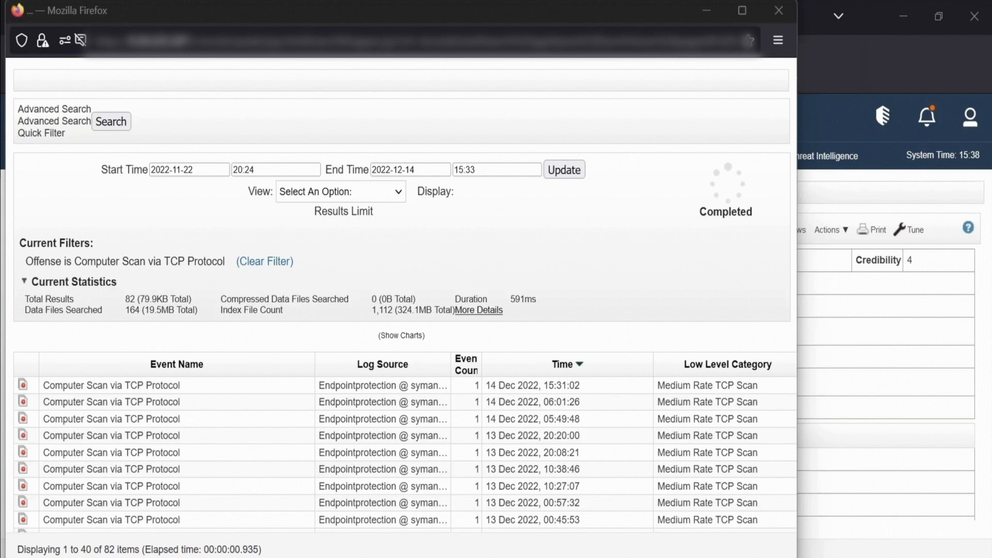
{"action": "mouse_move", "coordinate": [127, 239]}
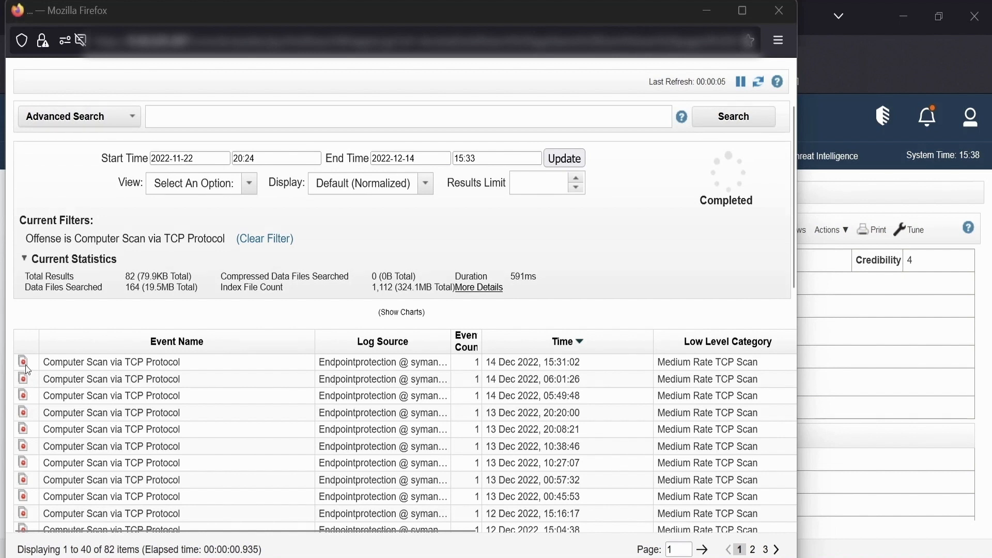
{"action": "mouse_move", "coordinate": [183, 352]}
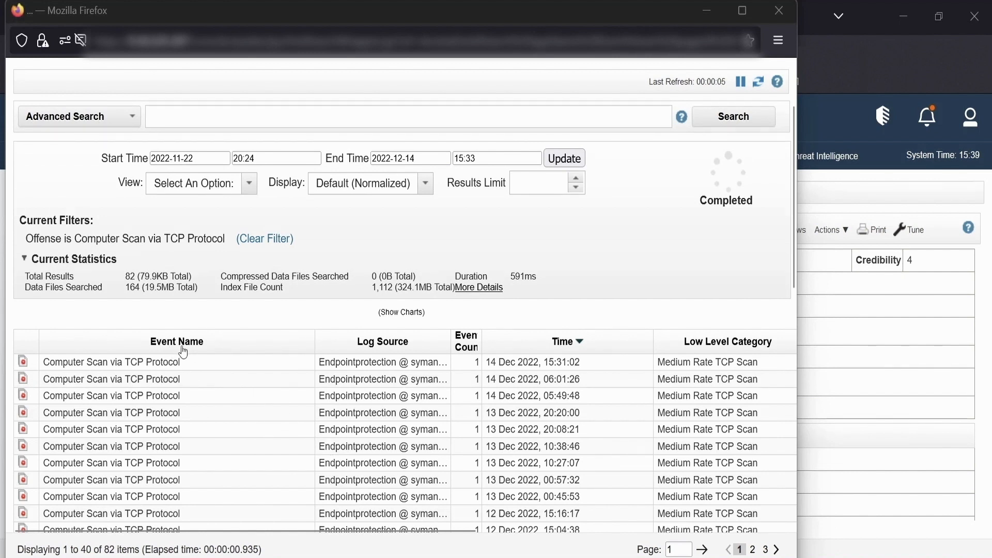
{"action": "mouse_move", "coordinate": [580, 400]}
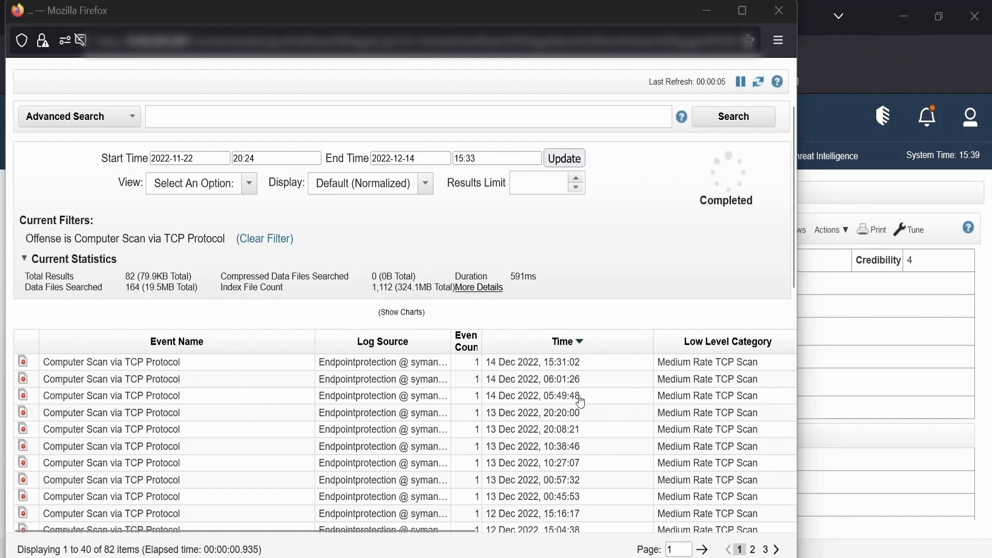
{"action": "mouse_move", "coordinate": [200, 364]}
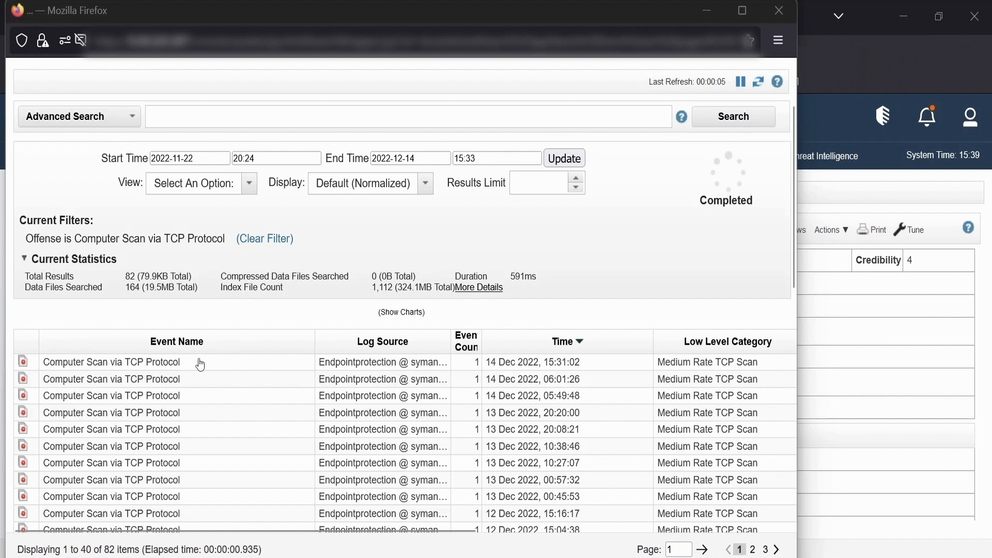
{"action": "mouse_move", "coordinate": [138, 368]}
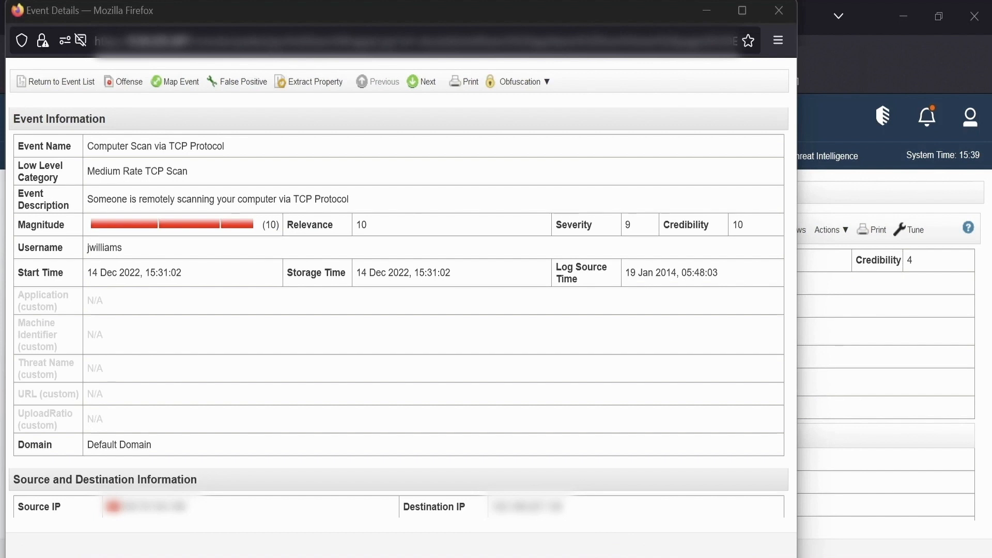
{"action": "mouse_move", "coordinate": [259, 174]}
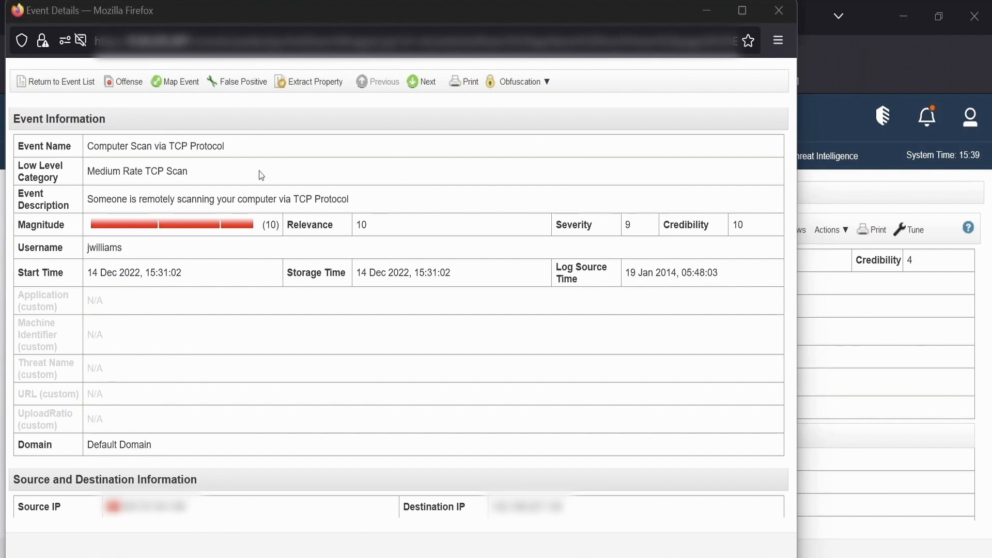
{"action": "mouse_move", "coordinate": [240, 157]}
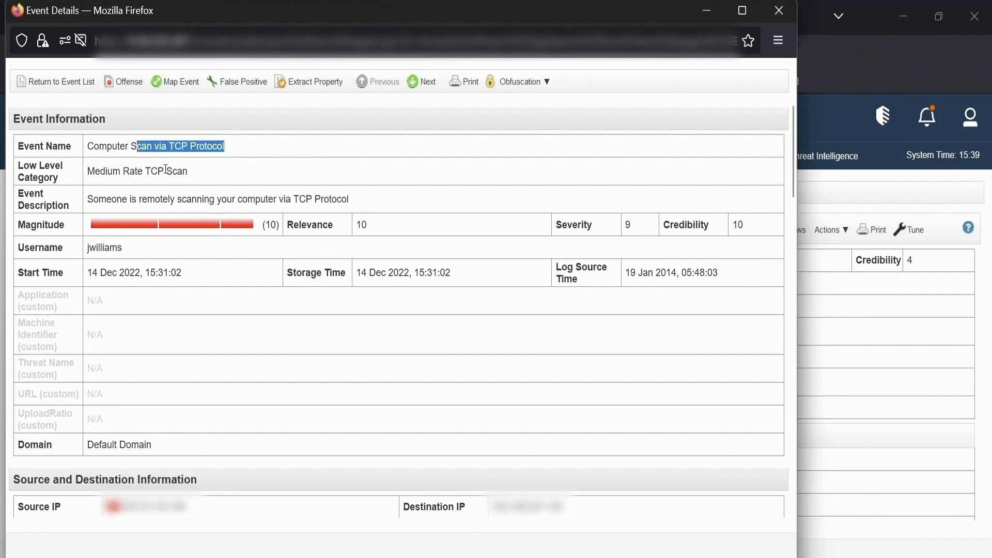
Bring up the Event Details of the newest Computer Scan via TCP Protocol event
{"action": "double_click", "coordinate": [154, 171]}
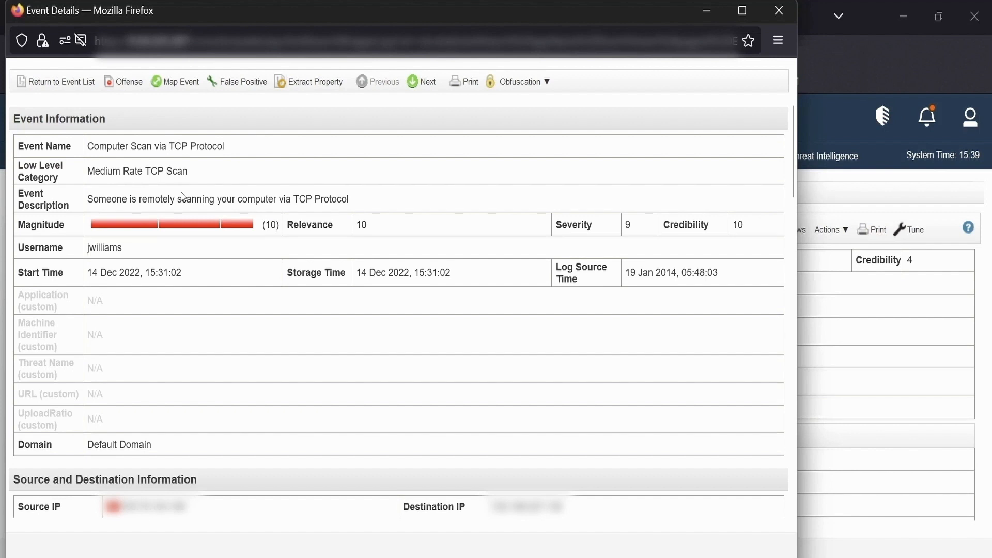
{"action": "mouse_move", "coordinate": [742, 273]}
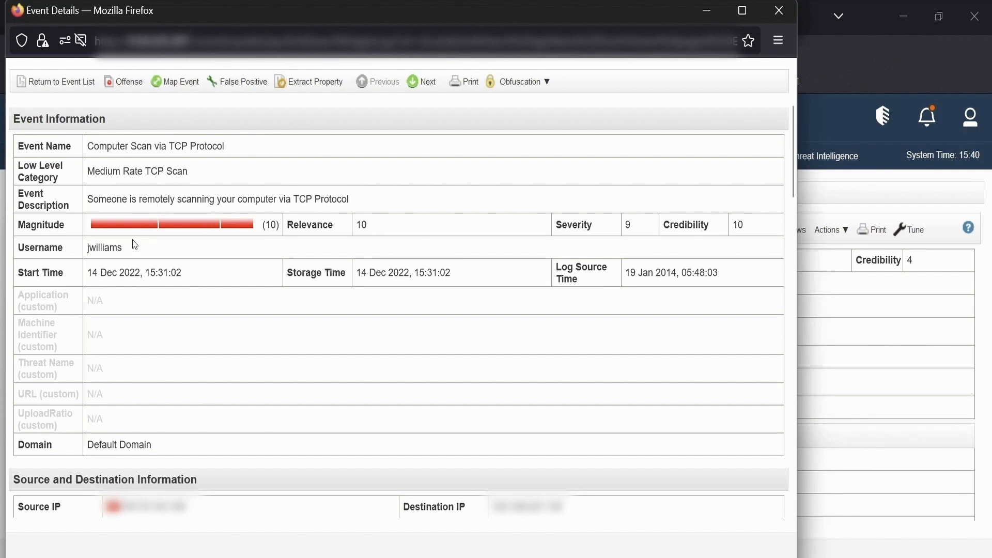
{"action": "double_click", "coordinate": [108, 247]}
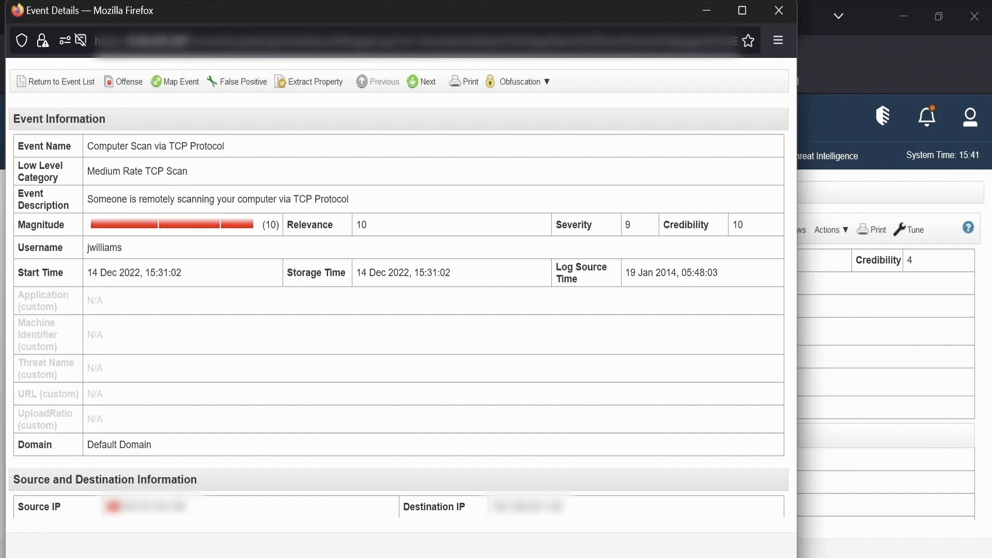
{"action": "mouse_move", "coordinate": [456, 284]}
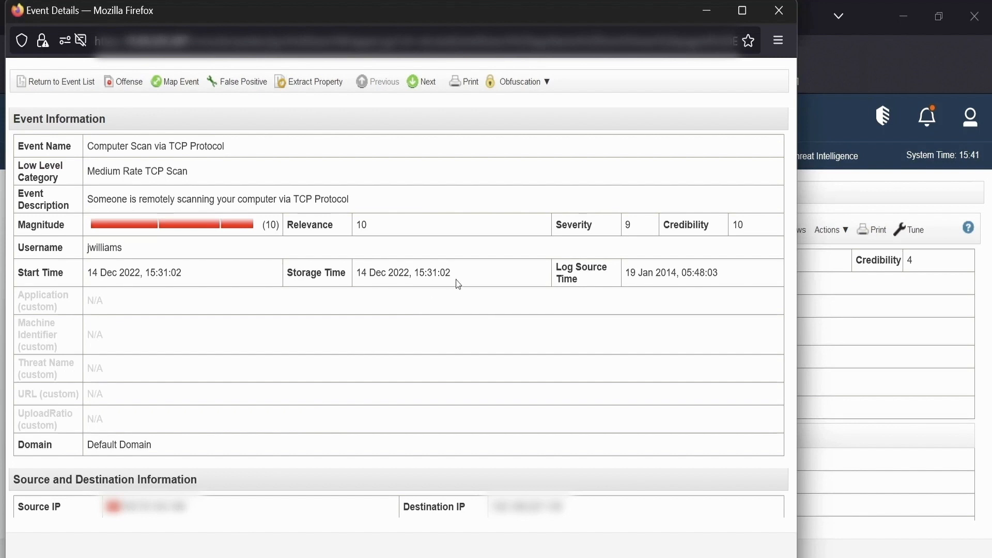
{"action": "double_click", "coordinate": [435, 273]}
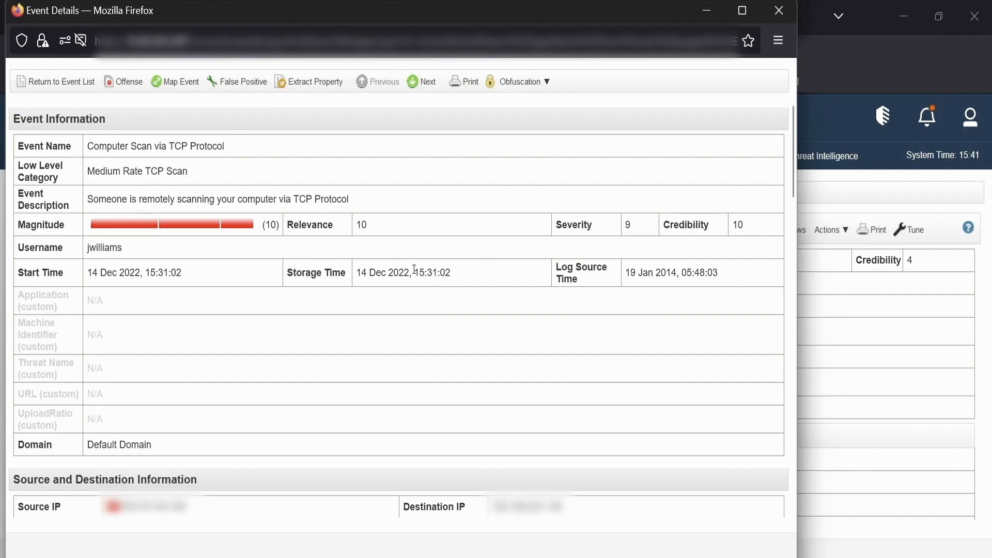
{"action": "double_click", "coordinate": [430, 273]}
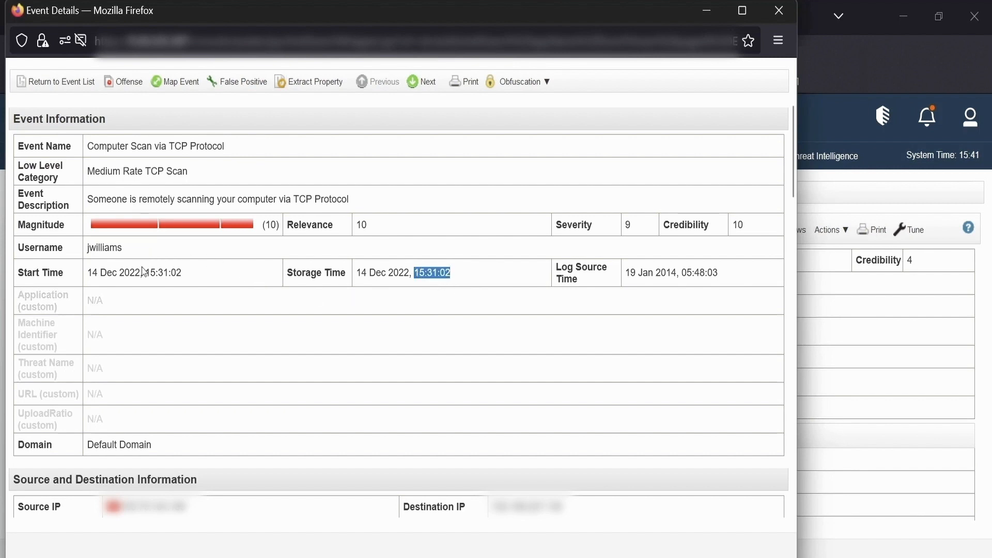
{"action": "double_click", "coordinate": [156, 273]}
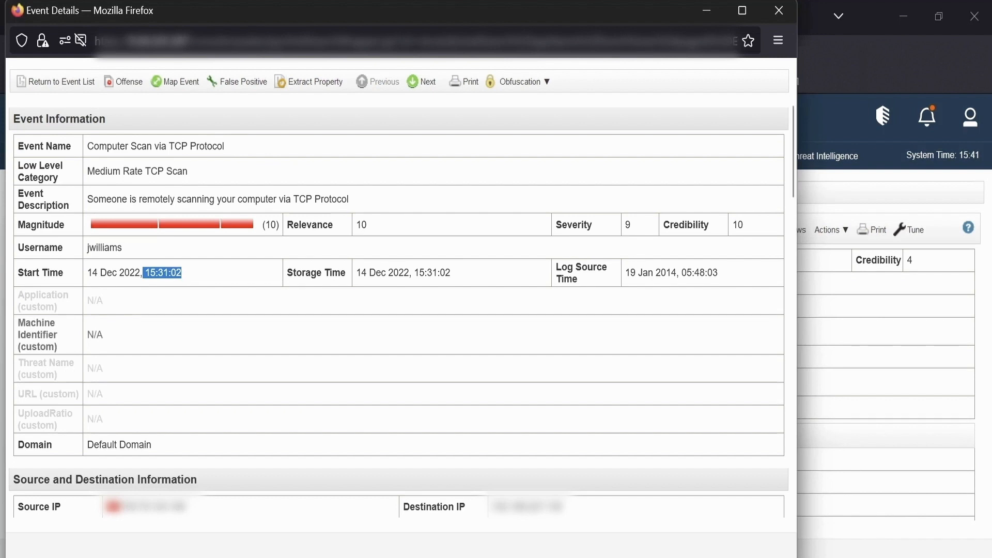
{"action": "scroll", "scroll_direction": "down", "scroll_amount": 3}
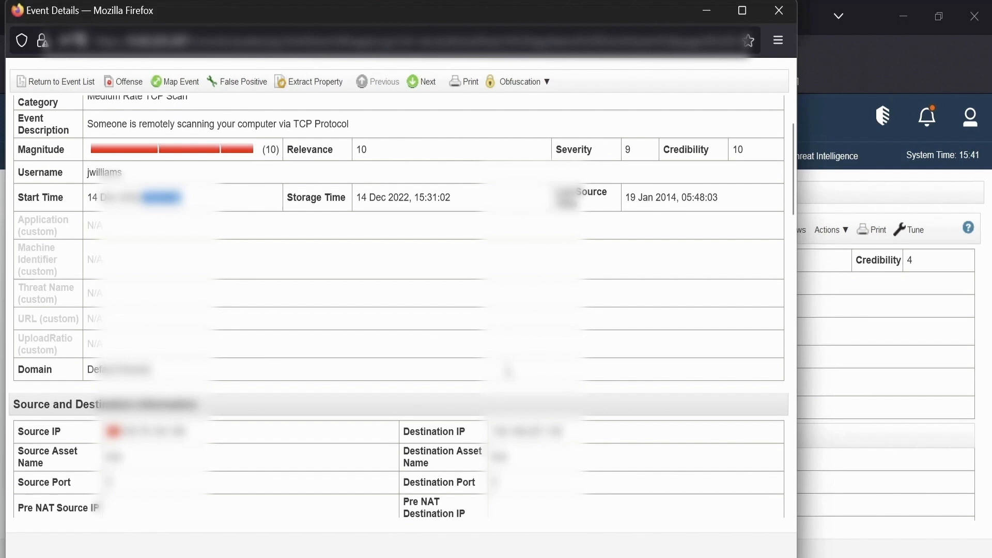
{"action": "scroll", "scroll_direction": "down", "scroll_amount": 3}
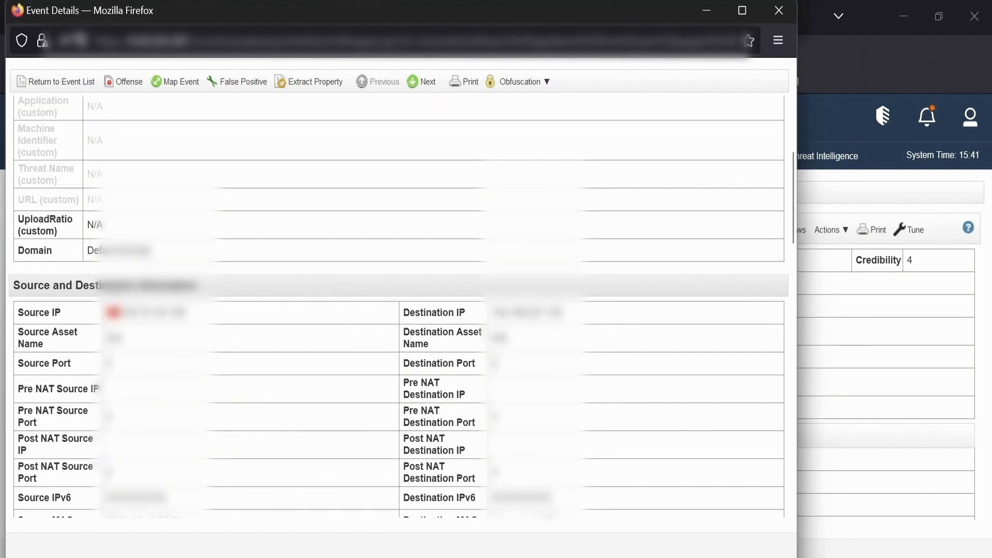
{"action": "double_click", "coordinate": [39, 312]}
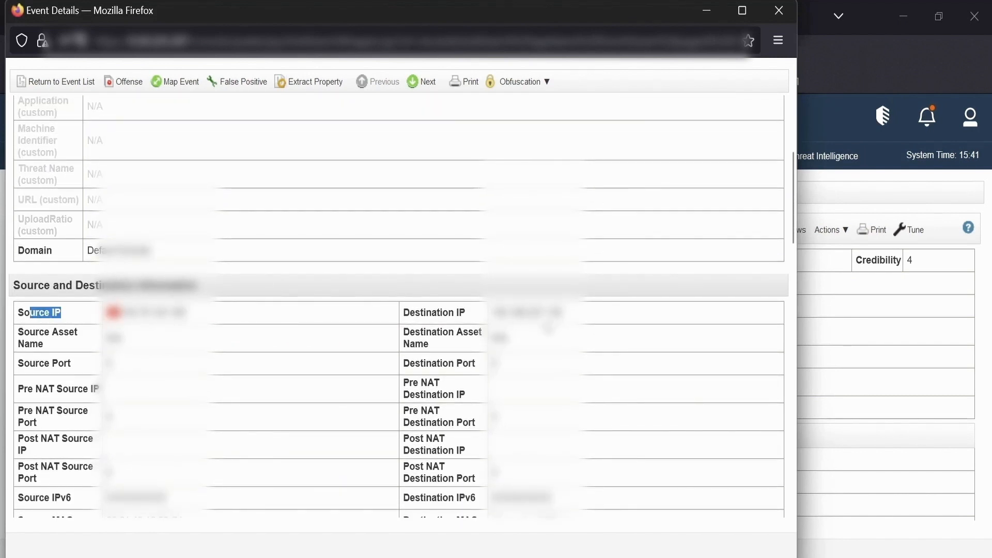
{"action": "double_click", "coordinate": [524, 312]}
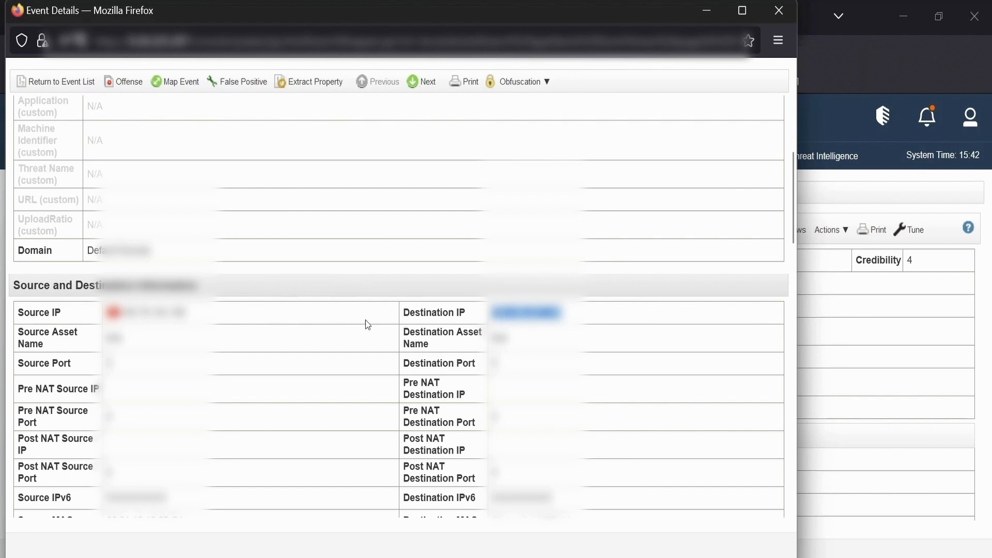
{"action": "scroll", "scroll_direction": "down", "scroll_amount": 3}
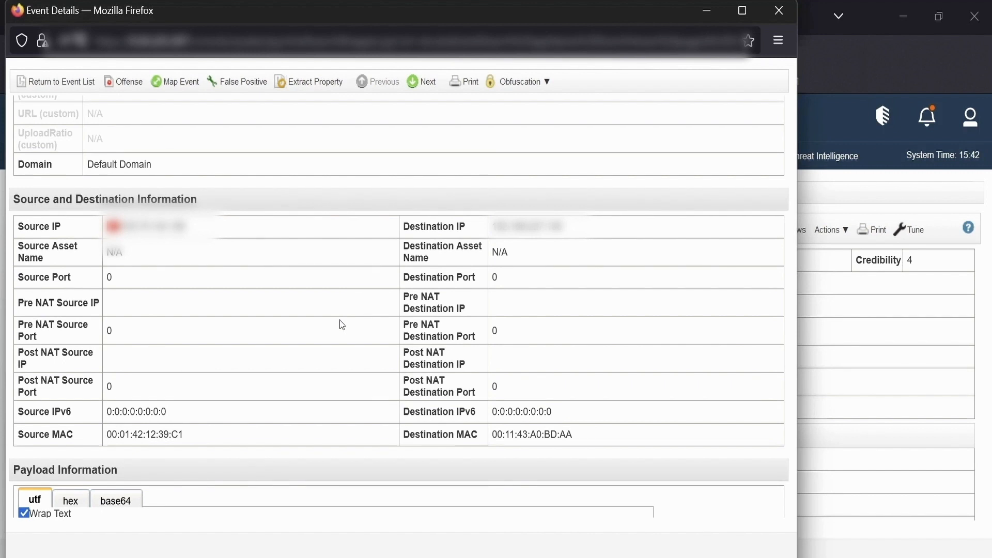
{"action": "scroll", "scroll_direction": "down", "scroll_amount": 3}
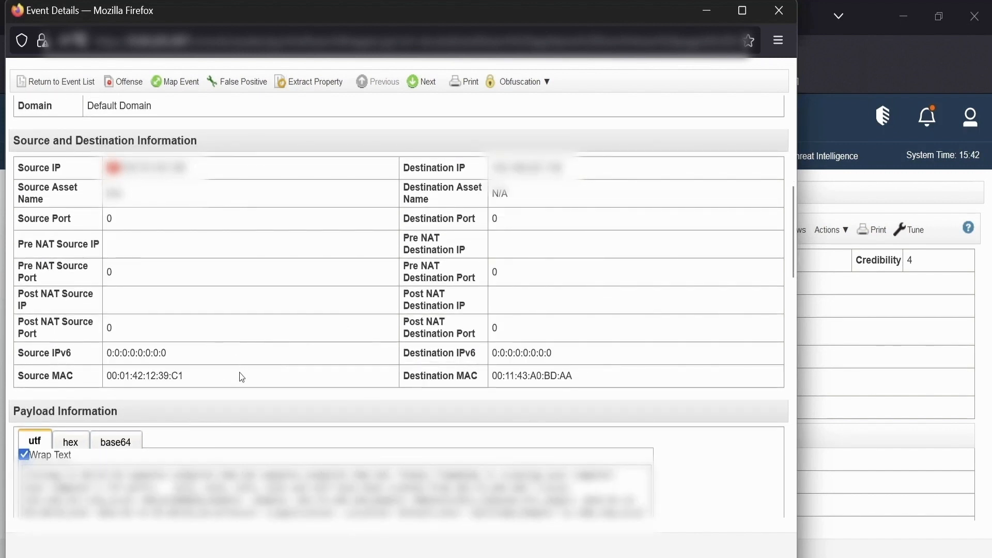
{"action": "double_click", "coordinate": [143, 375]}
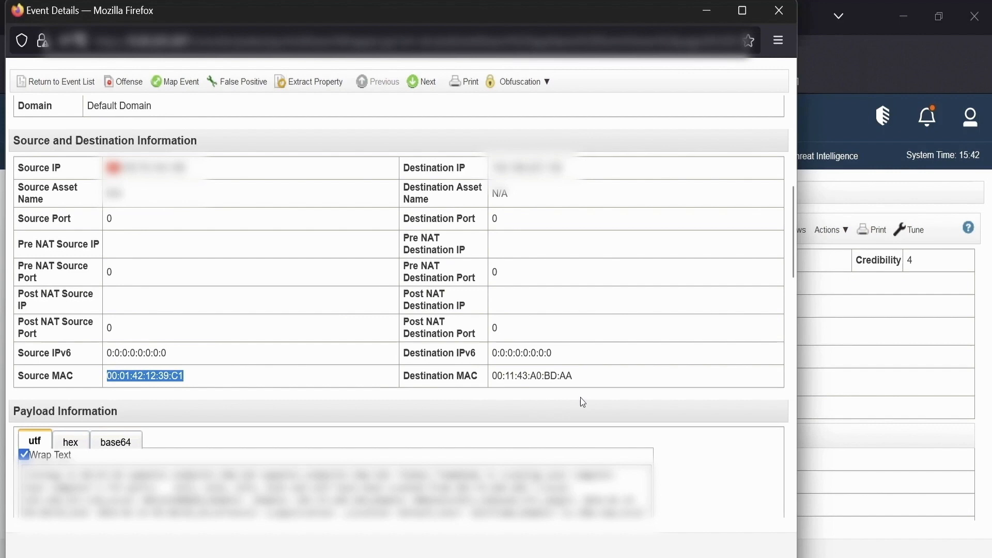
{"action": "mouse_move", "coordinate": [615, 386]}
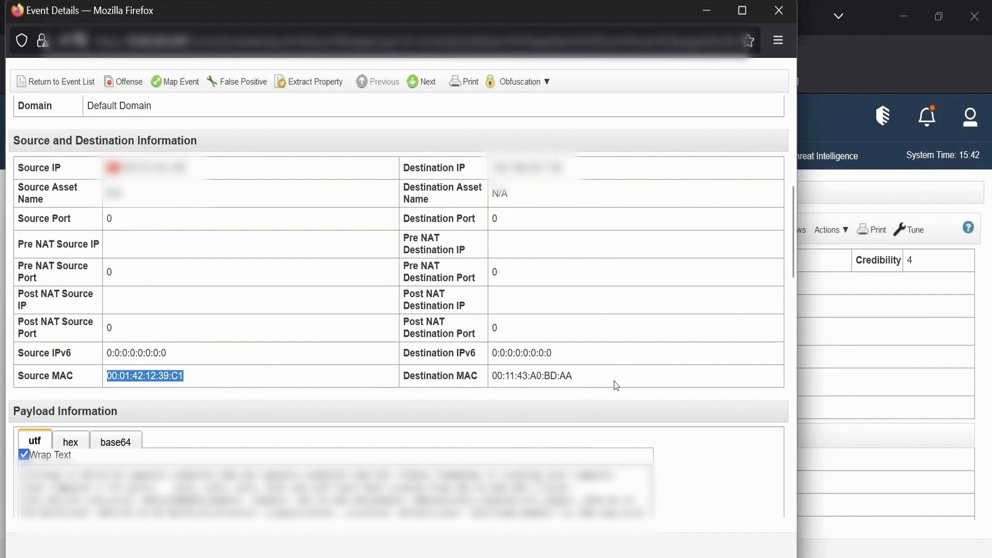
{"action": "scroll", "scroll_direction": "down", "scroll_amount": 3}
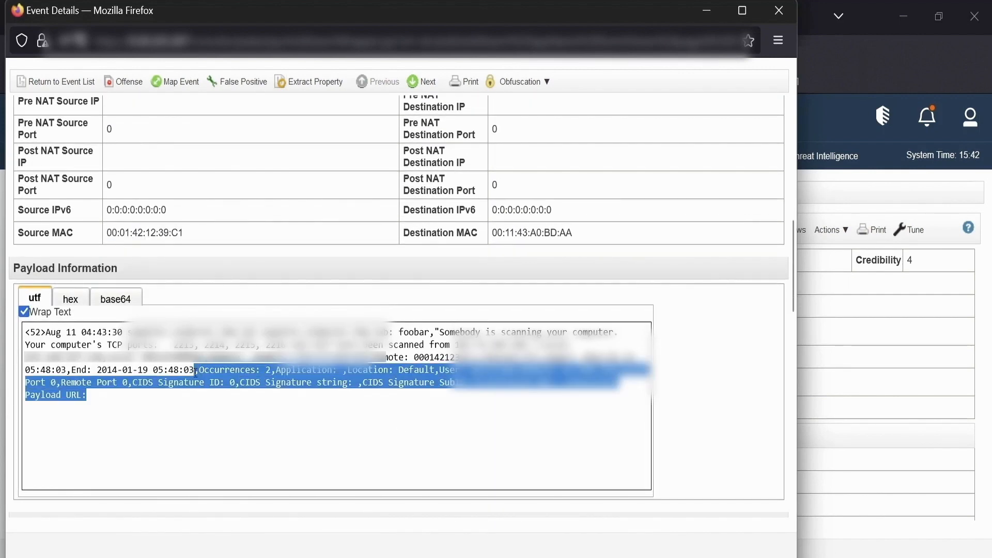
{"action": "scroll", "scroll_direction": "up", "scroll_amount": 3}
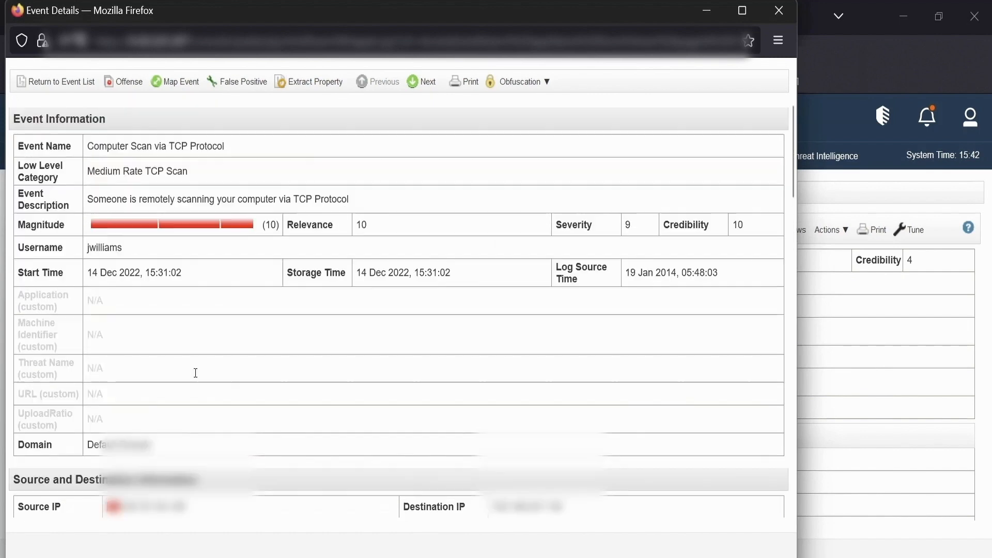
{"action": "double_click", "coordinate": [580, 272]}
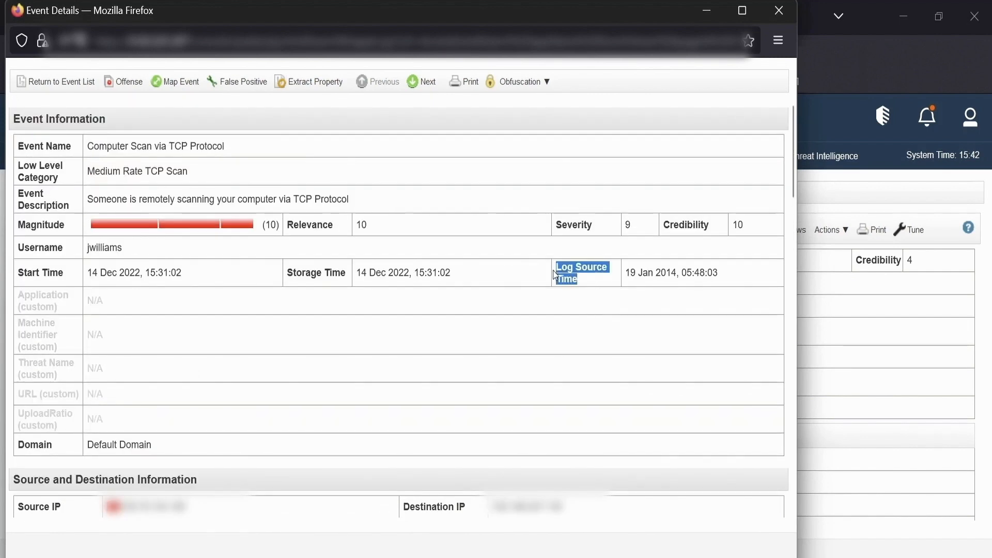
{"action": "scroll", "scroll_direction": "down", "scroll_amount": 3}
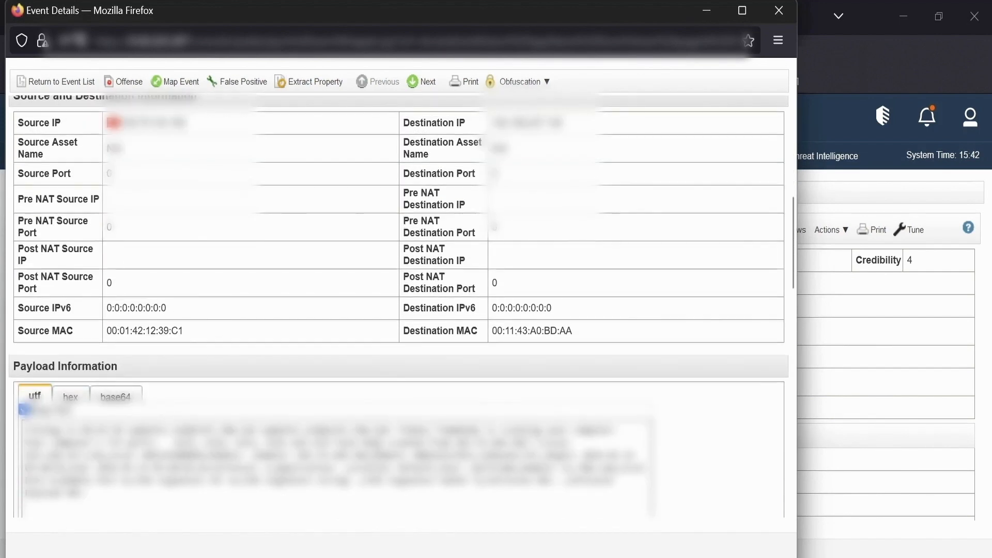
{"action": "scroll", "scroll_direction": "down", "scroll_amount": 3}
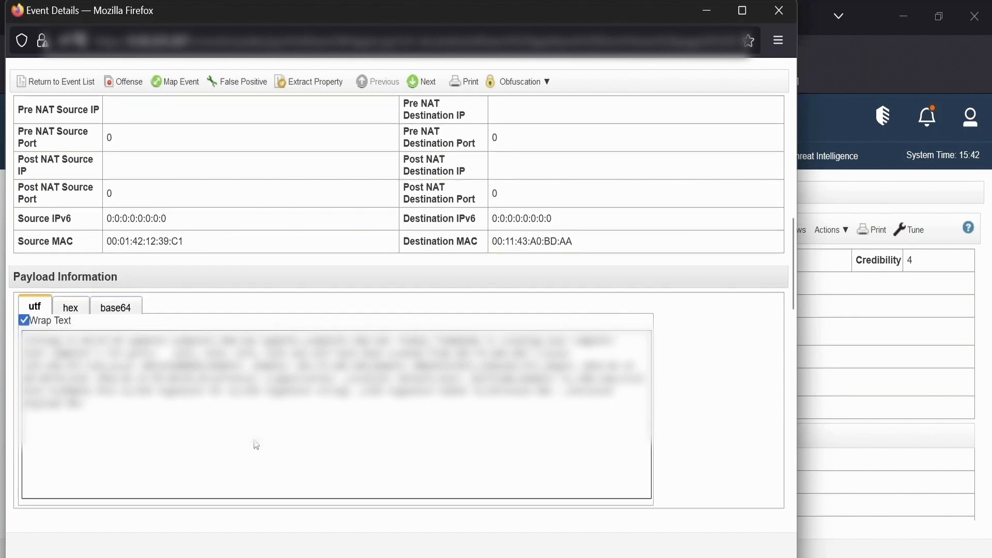
{"action": "scroll", "scroll_direction": "down", "scroll_amount": 3}
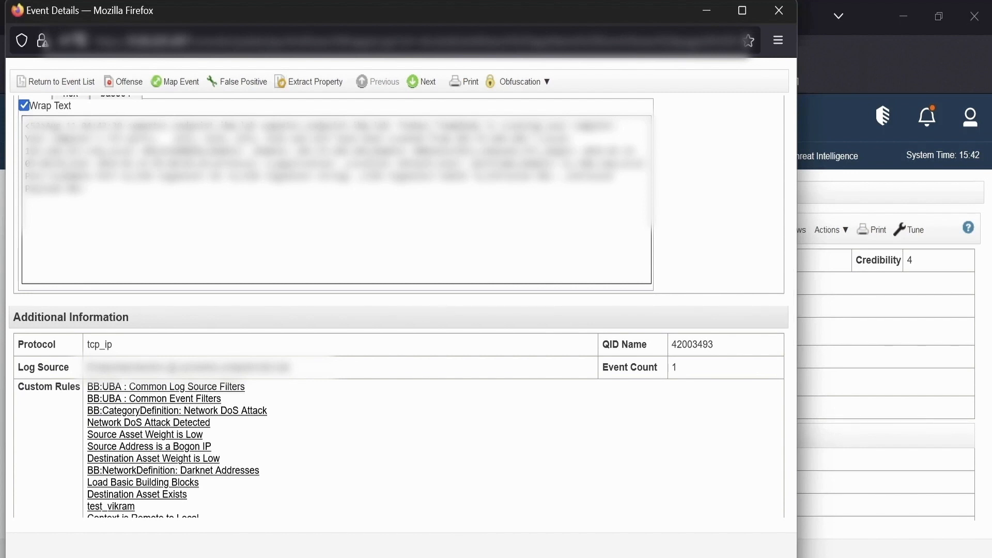
{"action": "scroll", "scroll_direction": "down", "scroll_amount": 3}
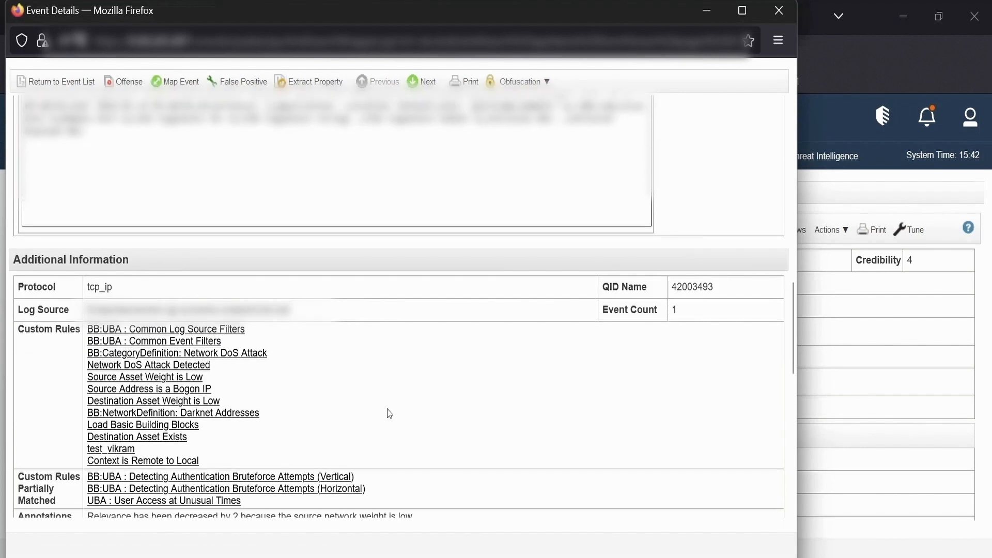
{"action": "mouse_move", "coordinate": [346, 335]}
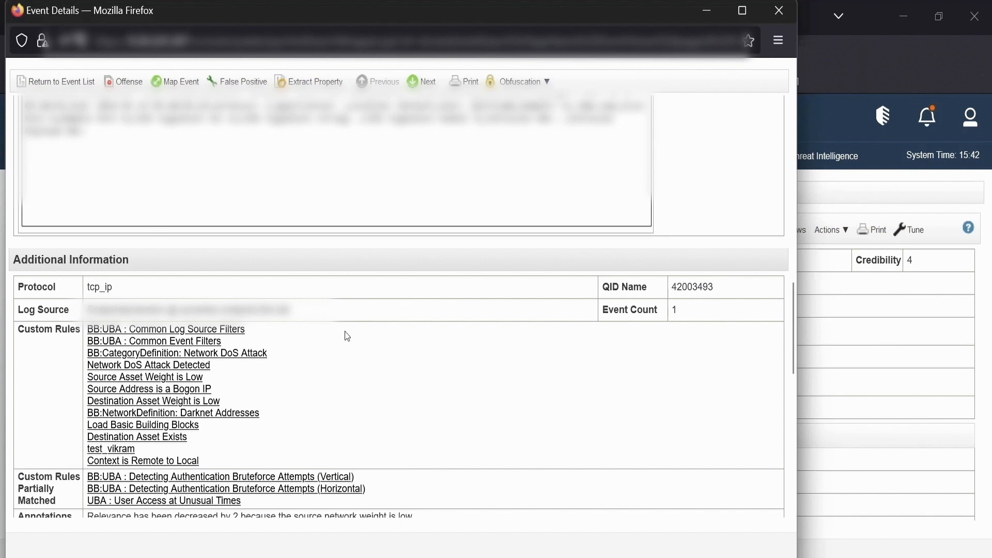
{"action": "scroll", "scroll_direction": "down", "scroll_amount": 3}
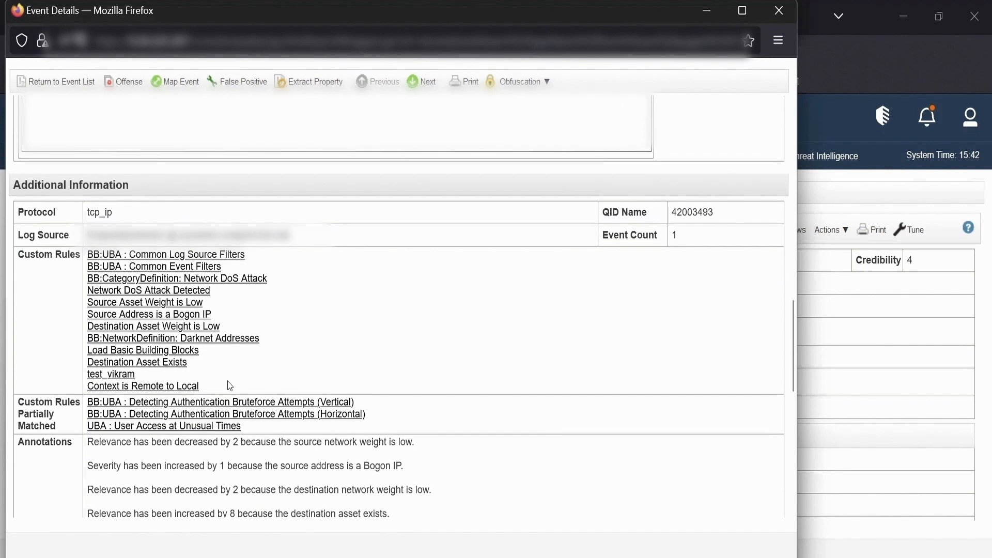
{"action": "mouse_move", "coordinate": [60, 397]}
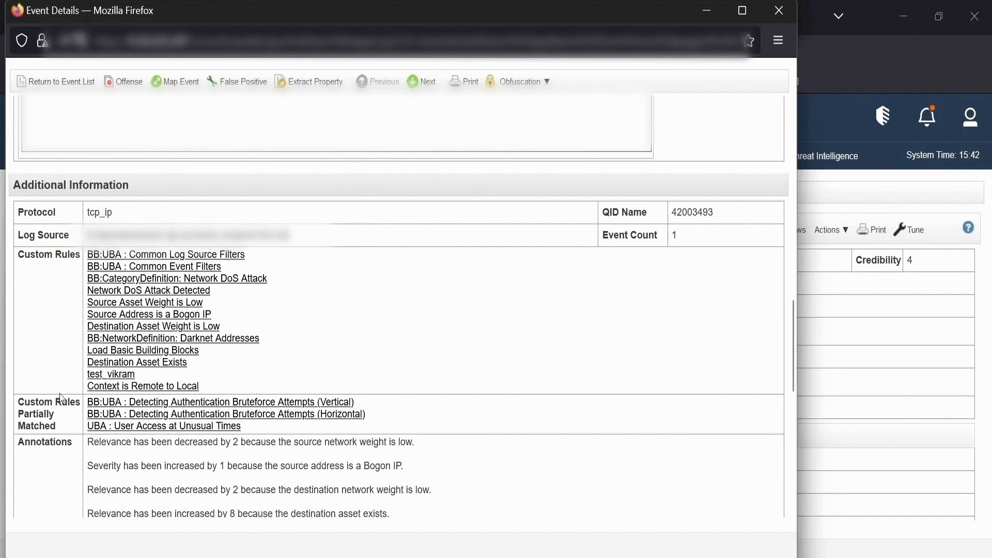
{"action": "mouse_move", "coordinate": [409, 373]}
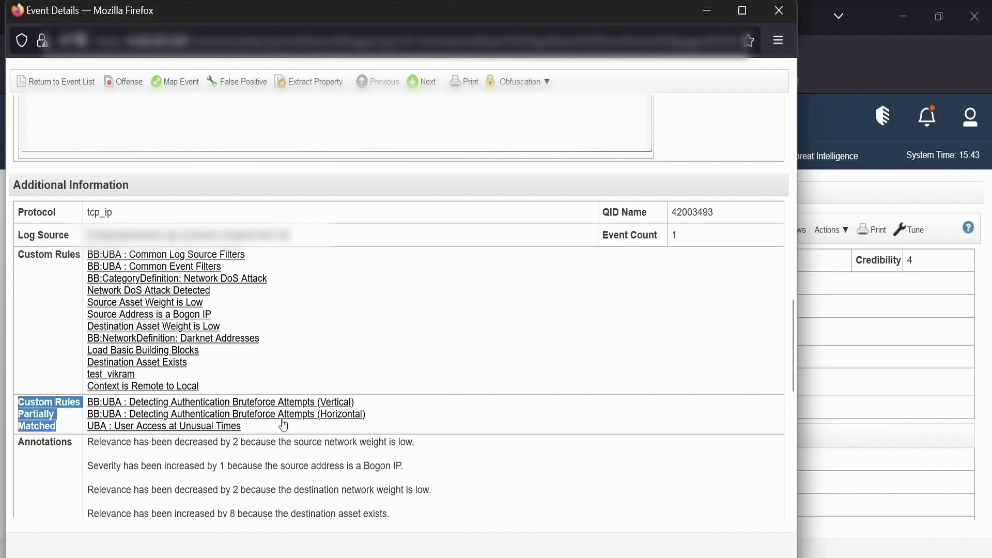
{"action": "mouse_move", "coordinate": [450, 458]}
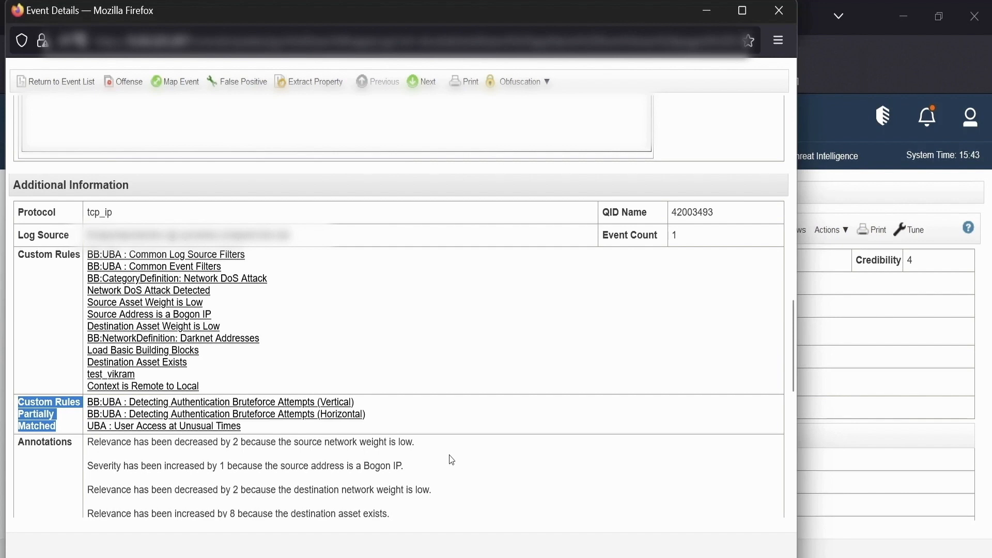
{"action": "double_click", "coordinate": [693, 212]}
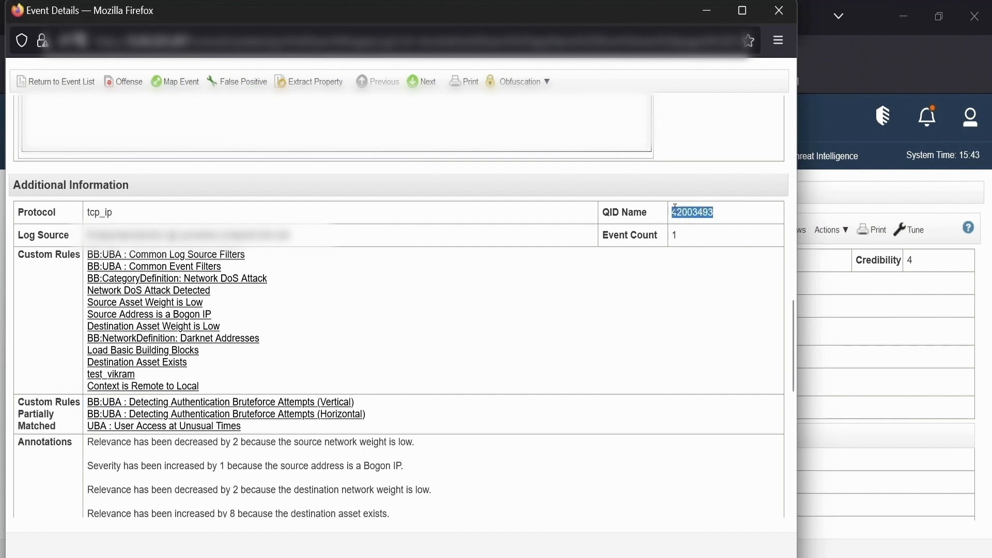
{"action": "scroll", "scroll_direction": "down", "scroll_amount": 3}
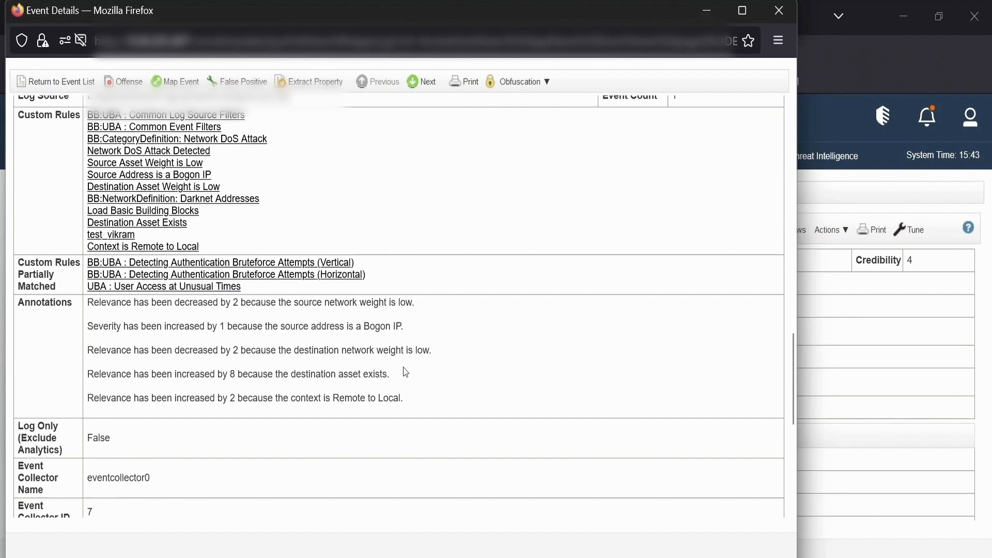
{"action": "scroll", "scroll_direction": "down", "scroll_amount": 3}
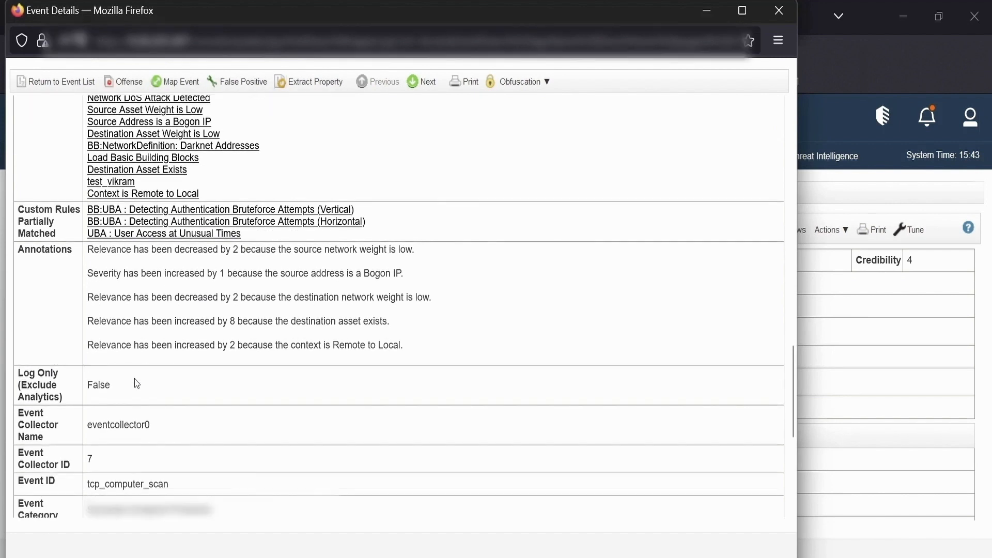
{"action": "scroll", "scroll_direction": "down", "scroll_amount": 3}
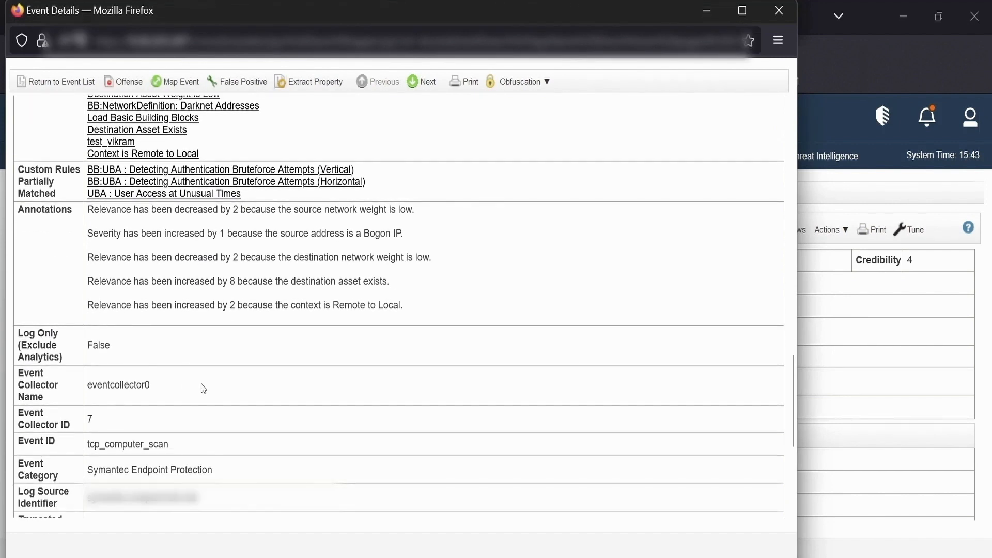
{"action": "mouse_move", "coordinate": [116, 417]}
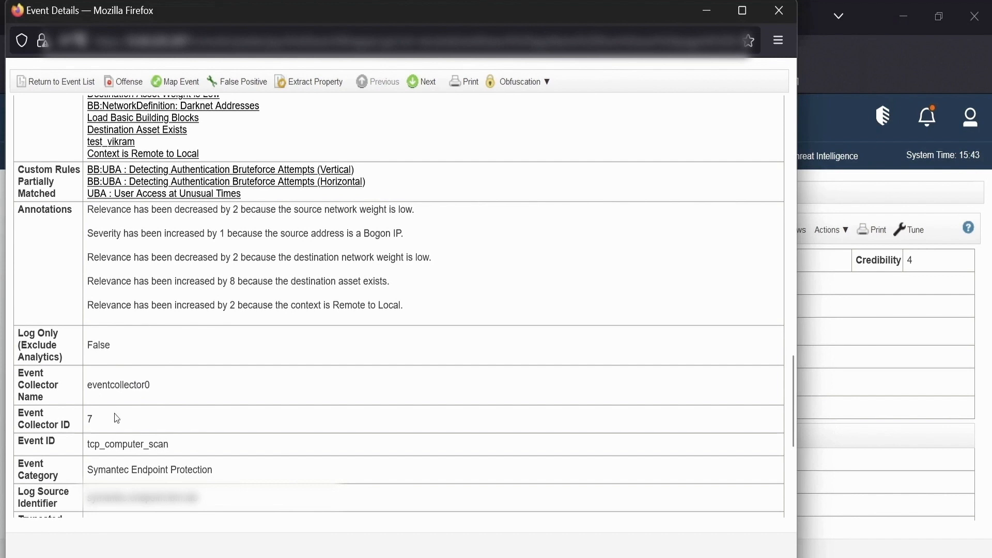
{"action": "scroll", "scroll_direction": "down", "scroll_amount": 3}
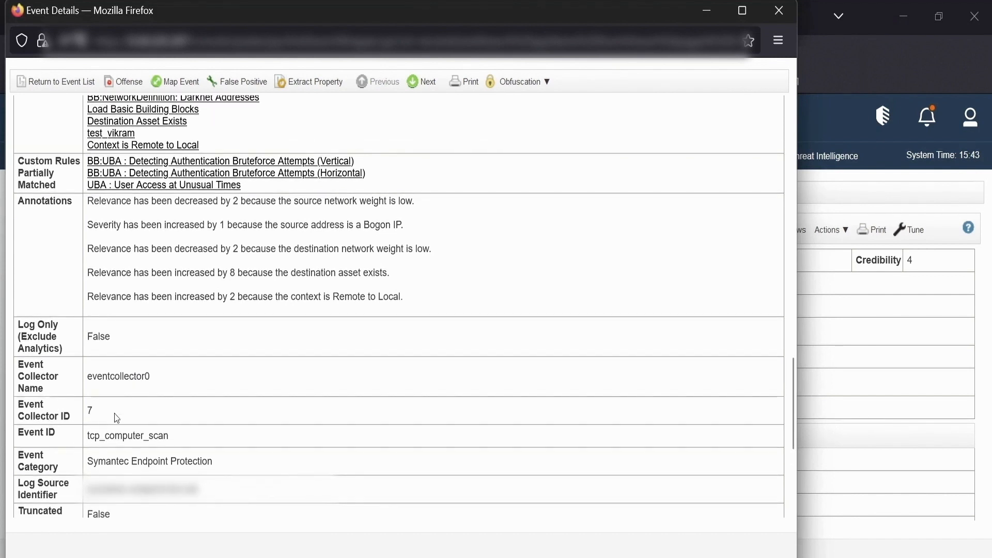
{"action": "scroll", "scroll_direction": "down", "scroll_amount": 3}
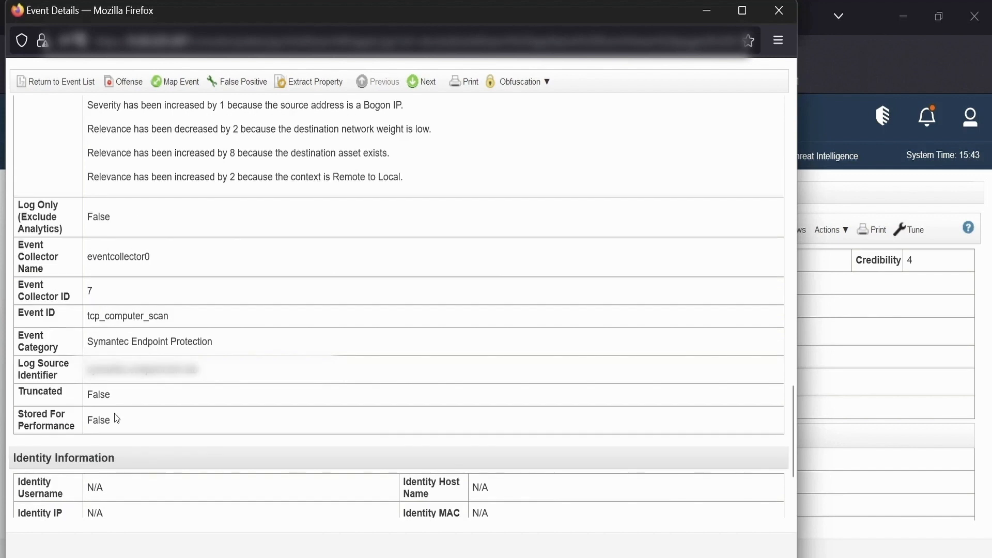
{"action": "scroll", "scroll_direction": "down", "scroll_amount": 3}
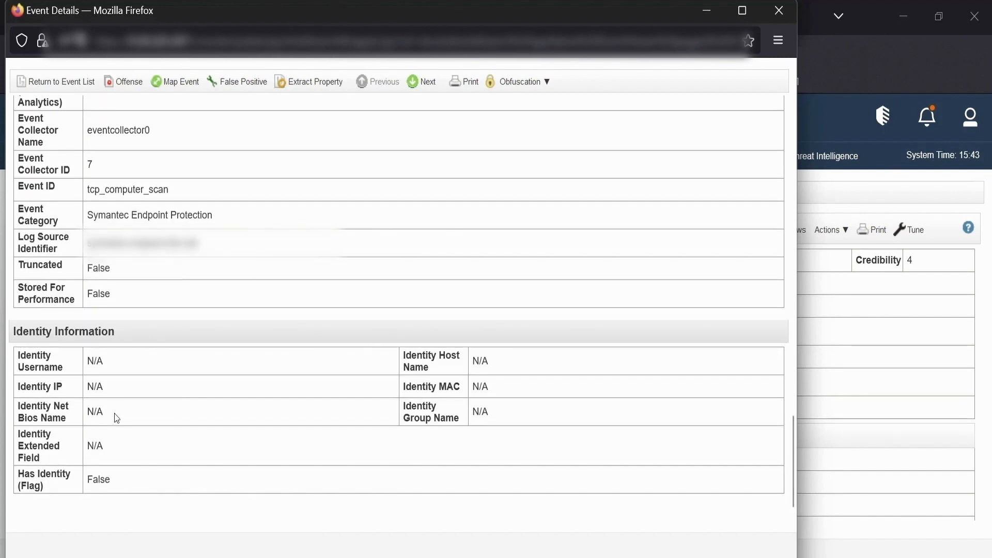
{"action": "mouse_move", "coordinate": [258, 248]}
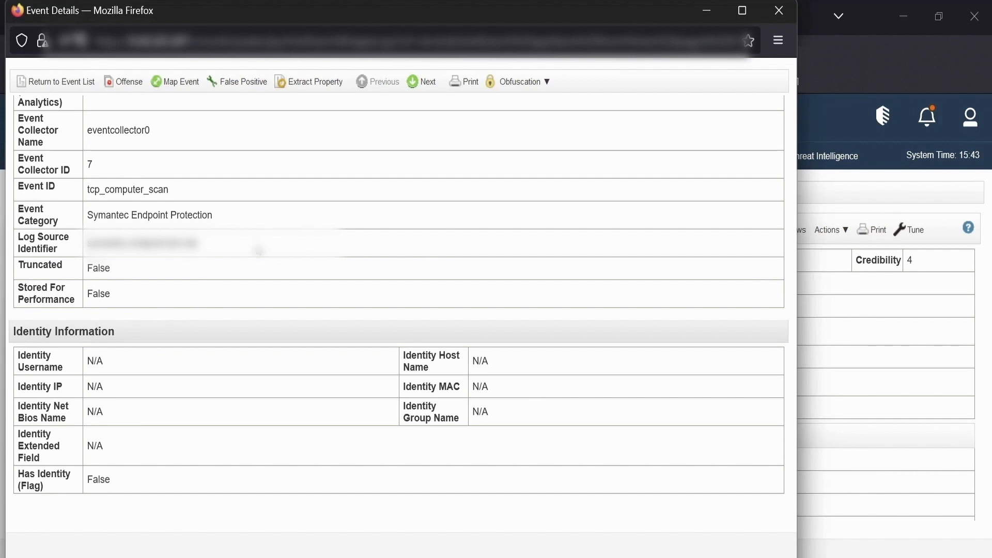
{"action": "scroll", "scroll_direction": "up", "scroll_amount": 3}
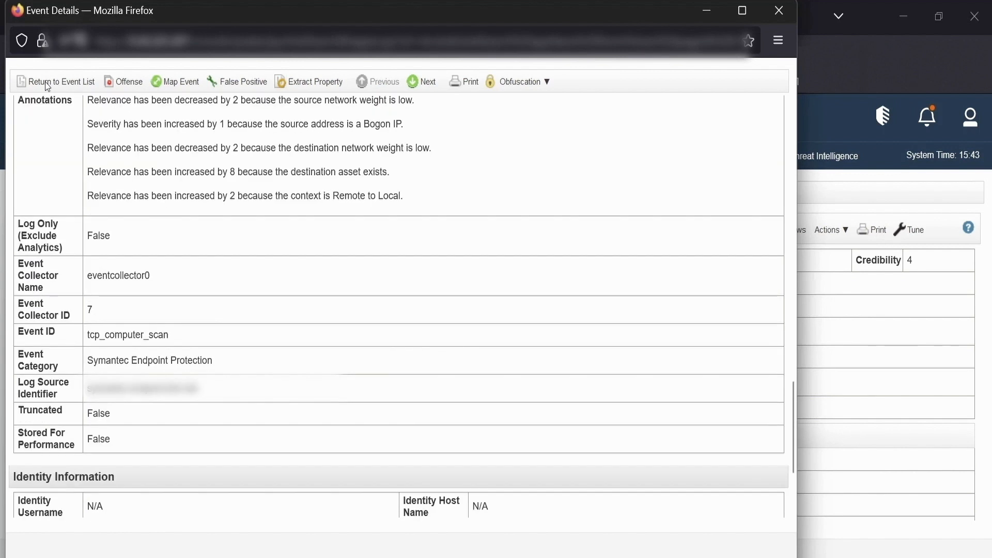
{"action": "scroll", "scroll_direction": "down", "scroll_amount": 3}
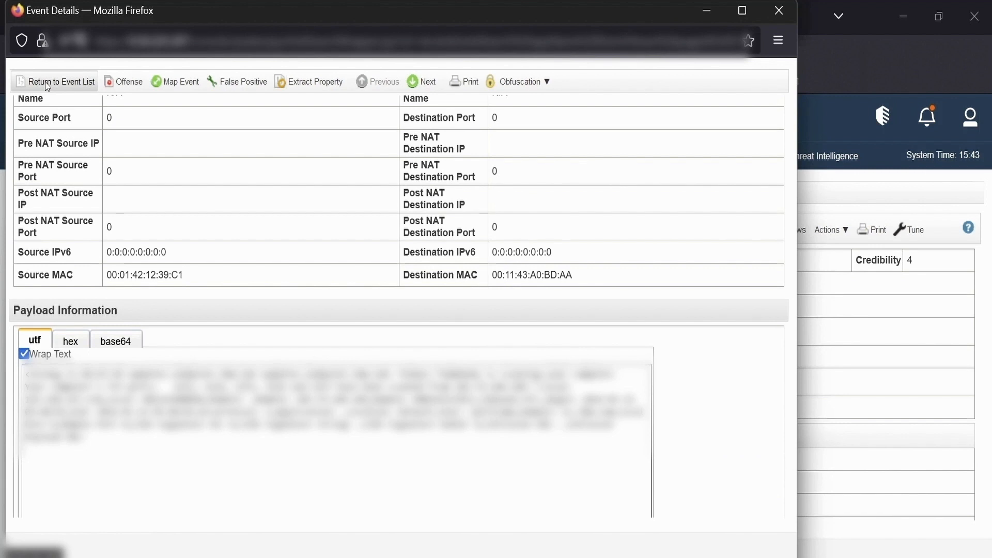
{"action": "scroll", "scroll_direction": "down", "scroll_amount": 3}
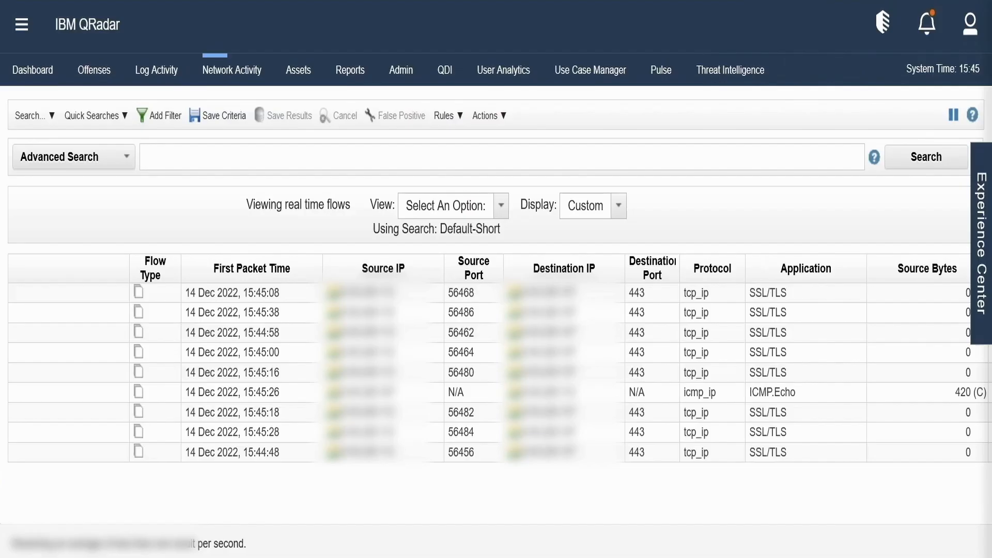
{"action": "mouse_move", "coordinate": [238, 69]}
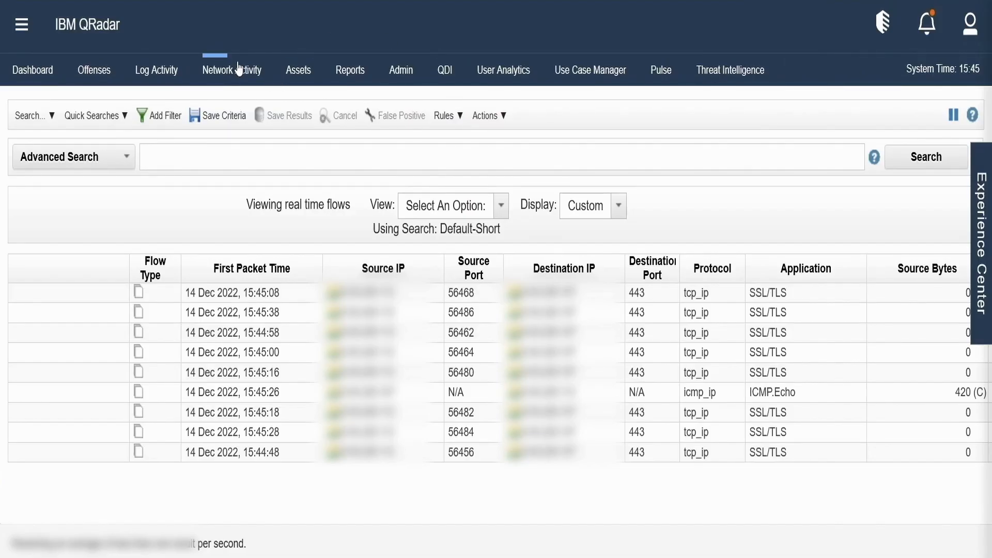
{"action": "mouse_move", "coordinate": [789, 254]}
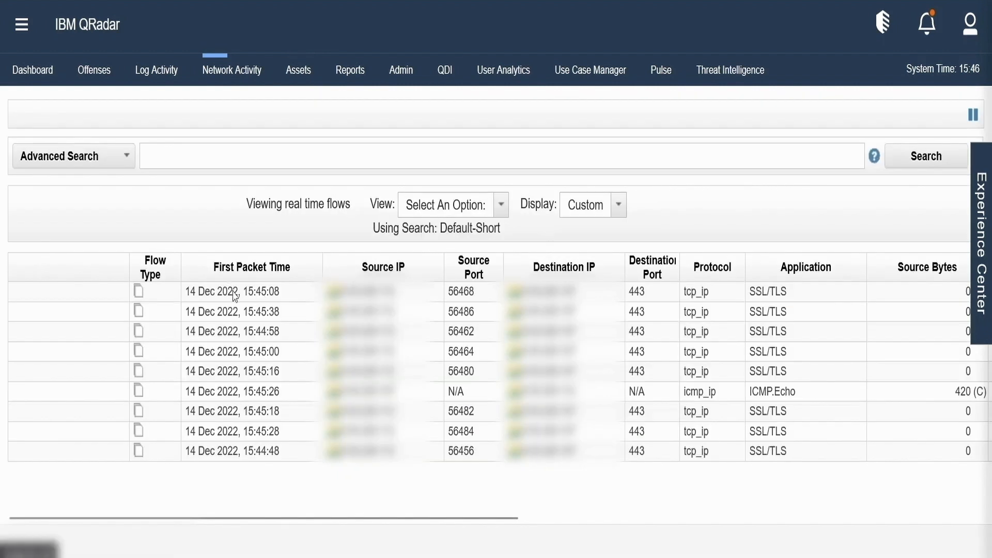
Pause the live flow stream and select the 15:45:08 SSL/TLS flow
{"action": "double_click", "coordinate": [231, 291]}
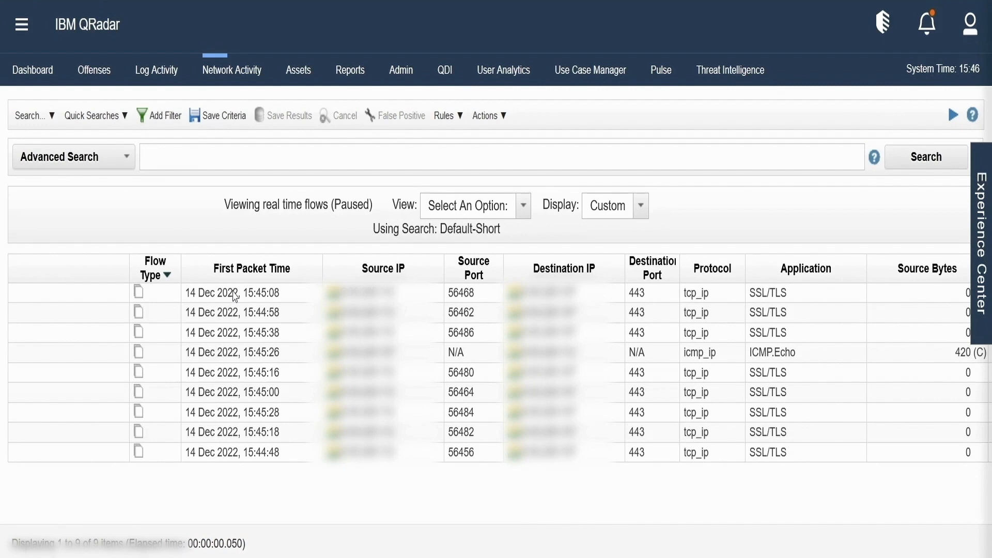
{"action": "mouse_move", "coordinate": [255, 298]}
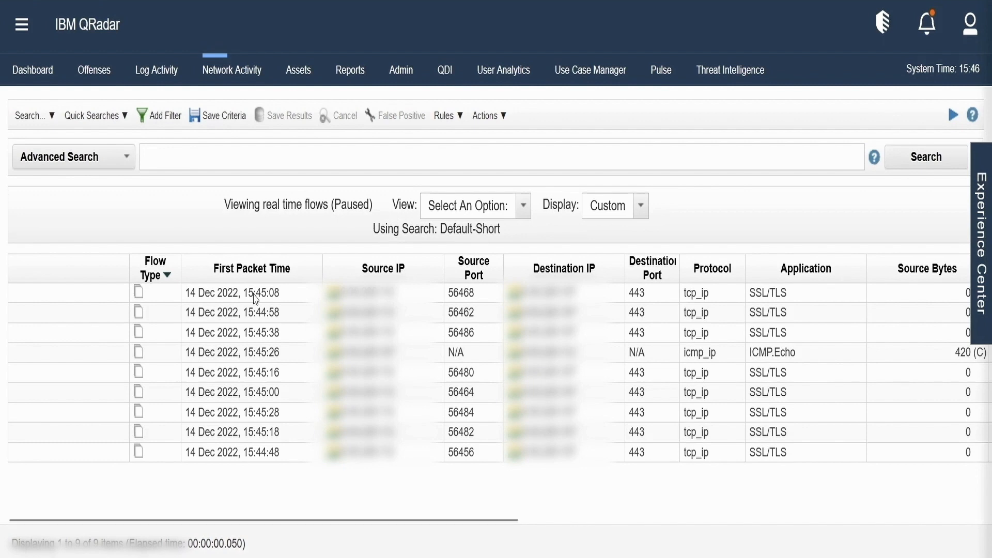
{"action": "left_click", "coordinate": [234, 292]}
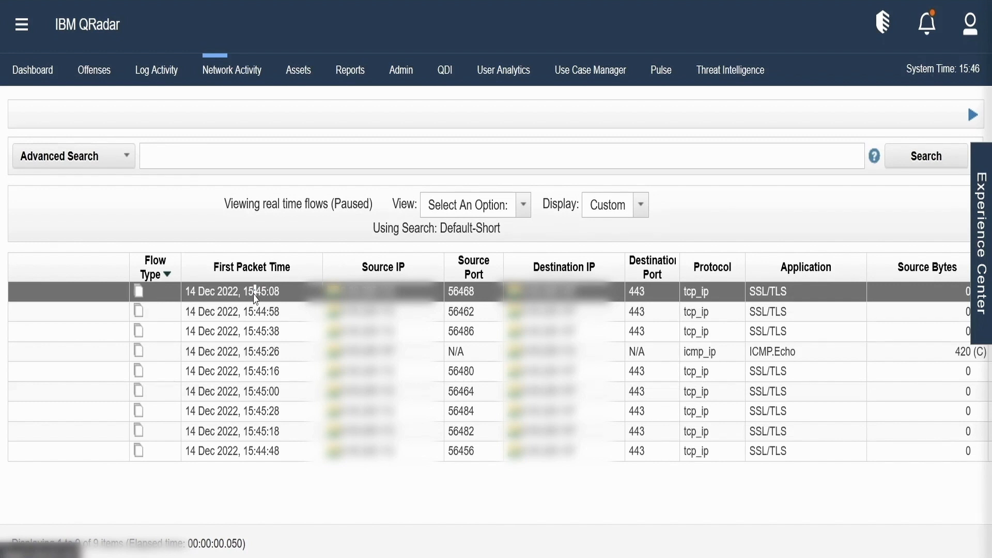
View the 15:45:08 flow's Flow Information and inspect its SSL/TLS application value
{"action": "double_click", "coordinate": [253, 291]}
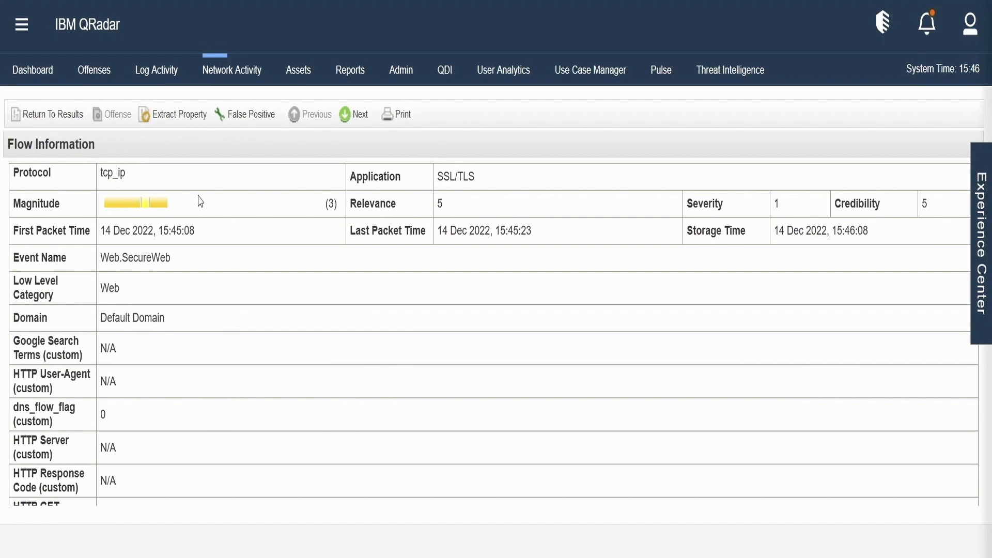
{"action": "double_click", "coordinate": [112, 172]}
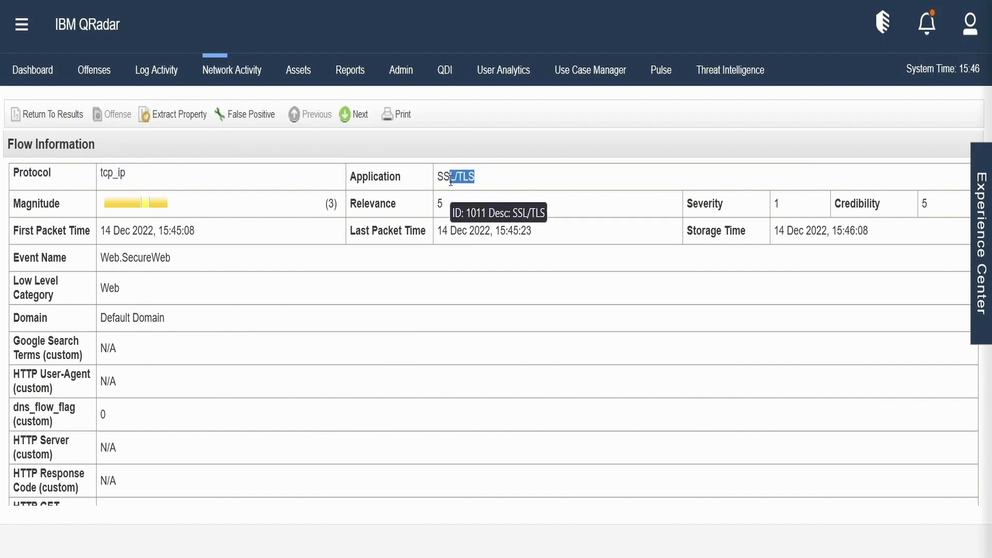
{"action": "mouse_move", "coordinate": [511, 246]}
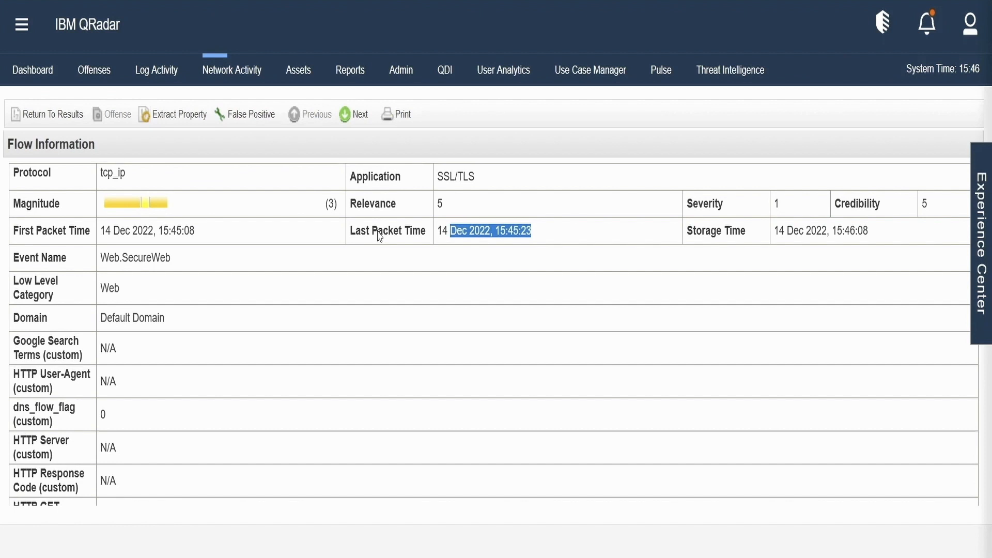
{"action": "mouse_move", "coordinate": [761, 237]}
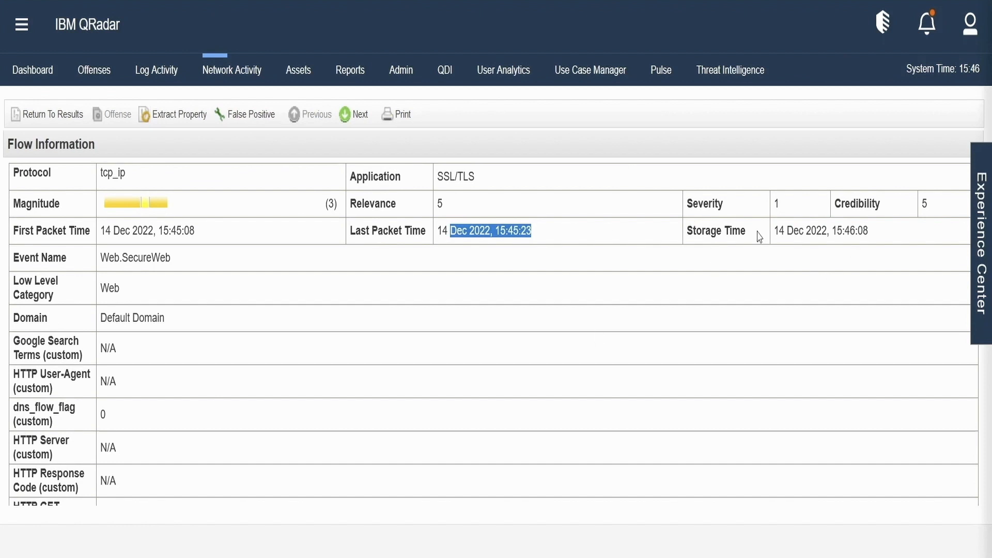
{"action": "scroll", "scroll_direction": "down", "scroll_amount": 3}
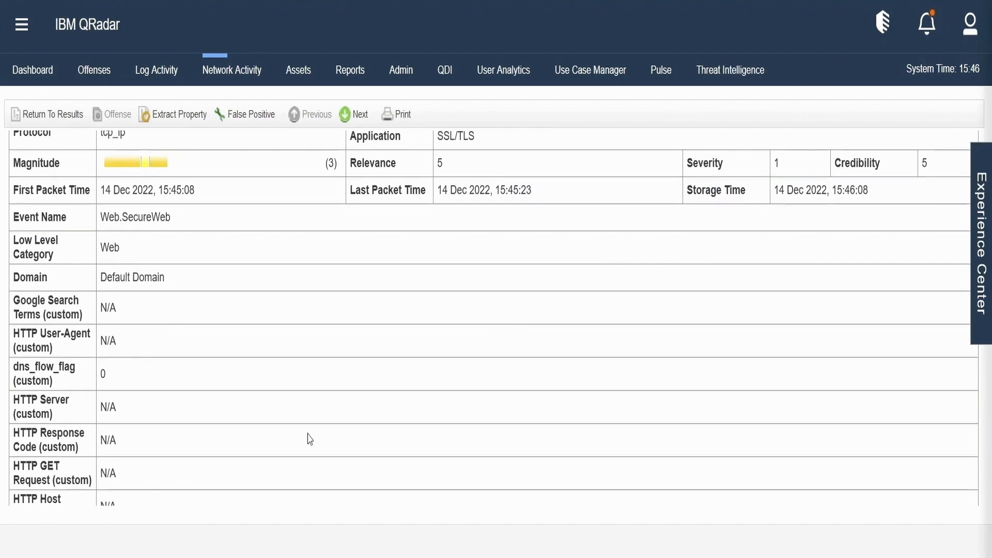
{"action": "mouse_move", "coordinate": [73, 318]}
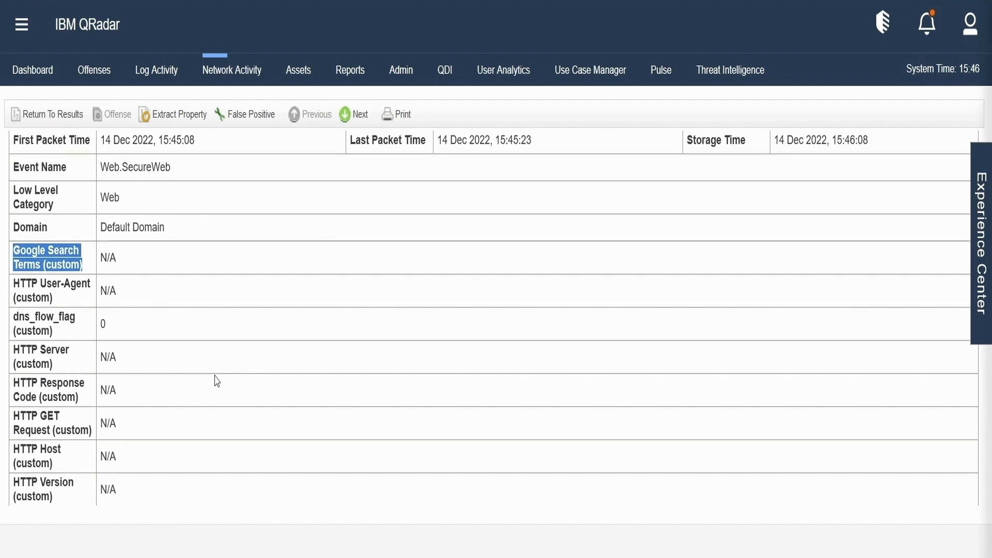
{"action": "scroll", "scroll_direction": "down", "scroll_amount": 3}
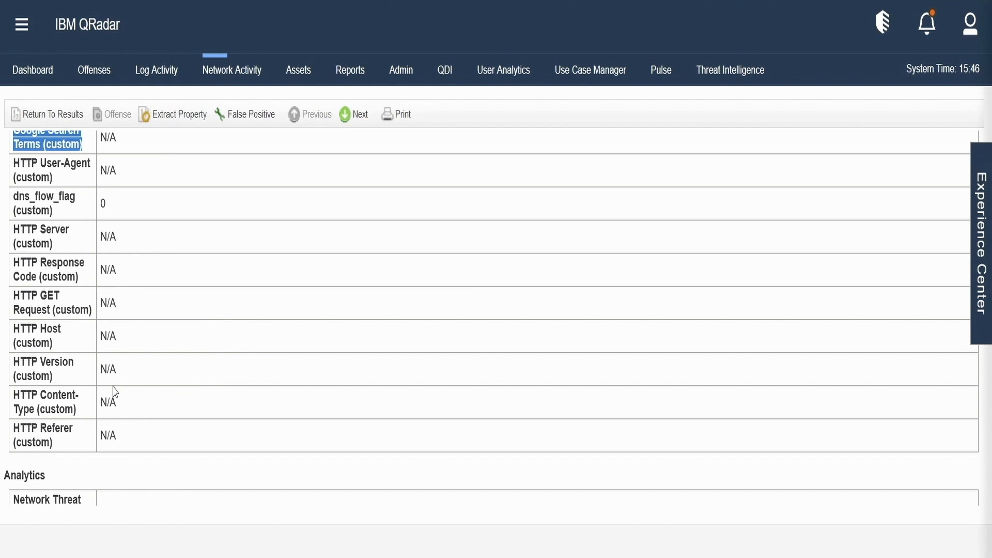
{"action": "mouse_move", "coordinate": [146, 255]}
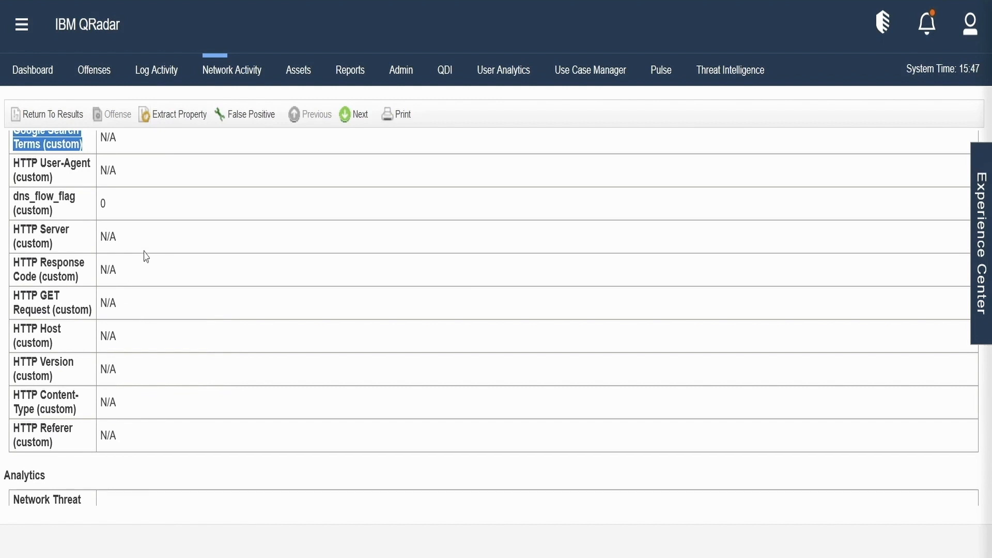
{"action": "mouse_move", "coordinate": [144, 335]}
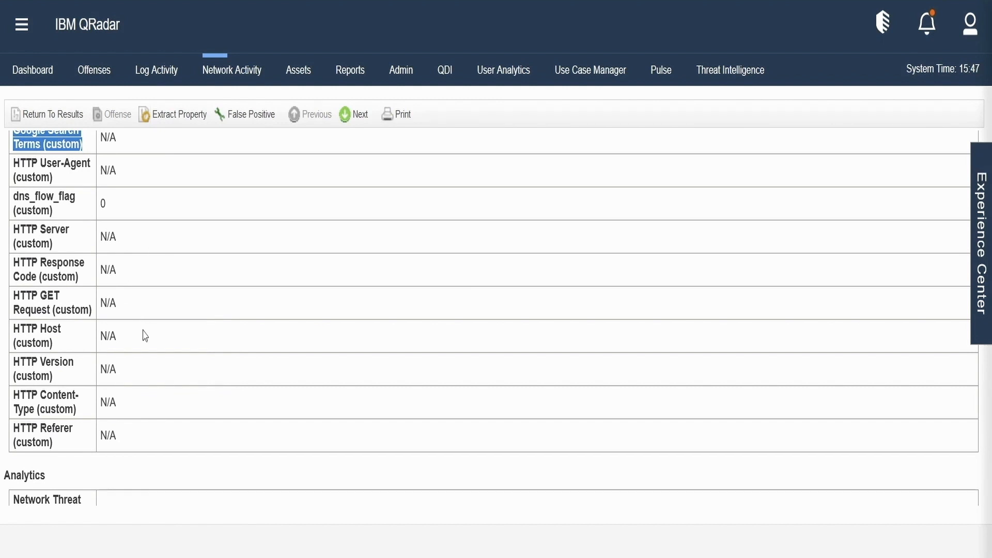
Scroll through the Analytics deviation scores, Flow Data byte counts and Flow Analysis Metadata
{"action": "scroll", "scroll_direction": "down", "scroll_amount": 3}
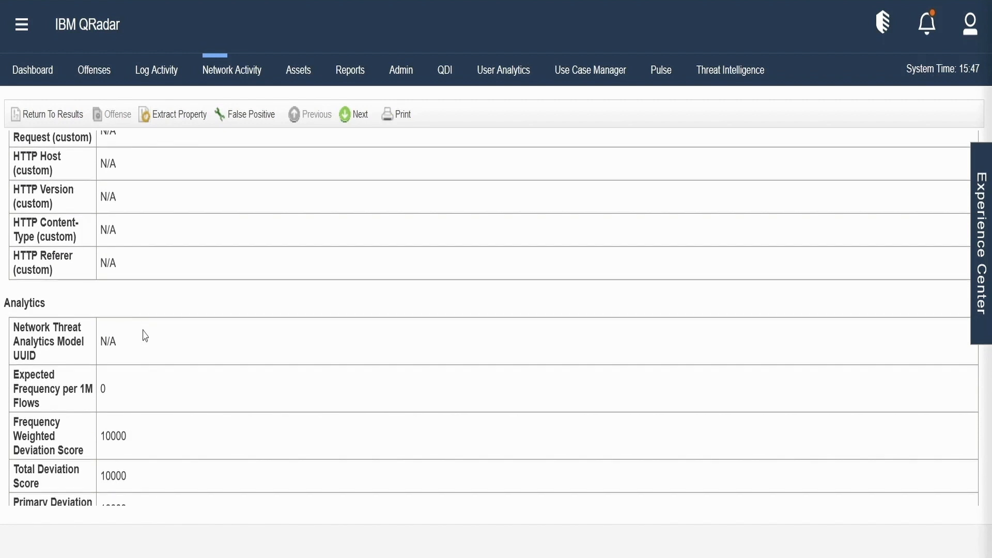
{"action": "scroll", "scroll_direction": "down", "scroll_amount": 3}
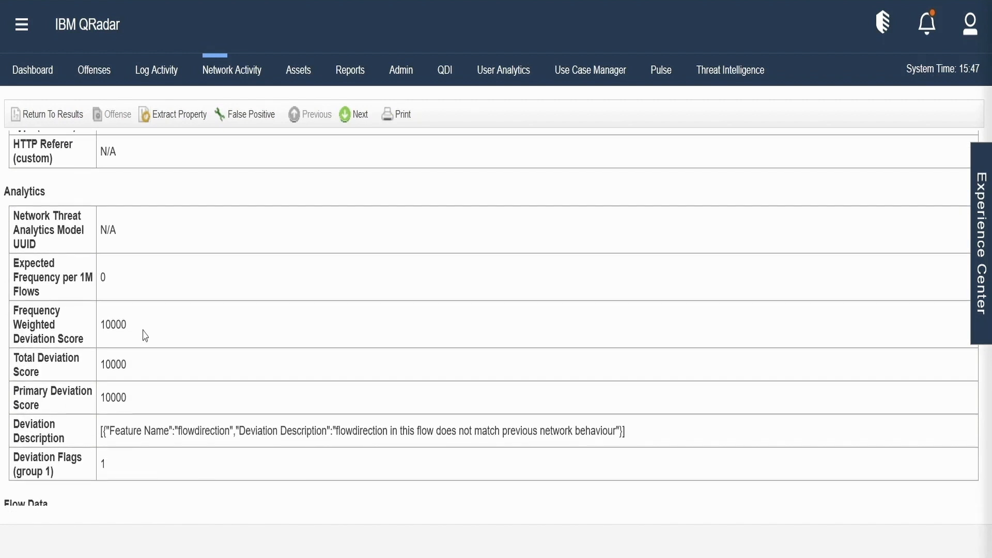
{"action": "scroll", "scroll_direction": "down", "scroll_amount": 3}
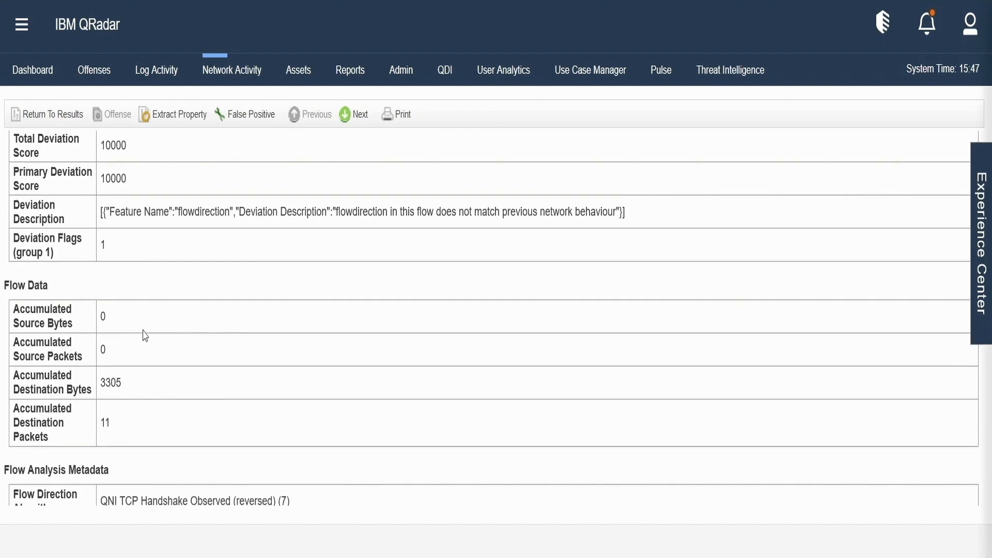
{"action": "scroll", "scroll_direction": "down", "scroll_amount": 3}
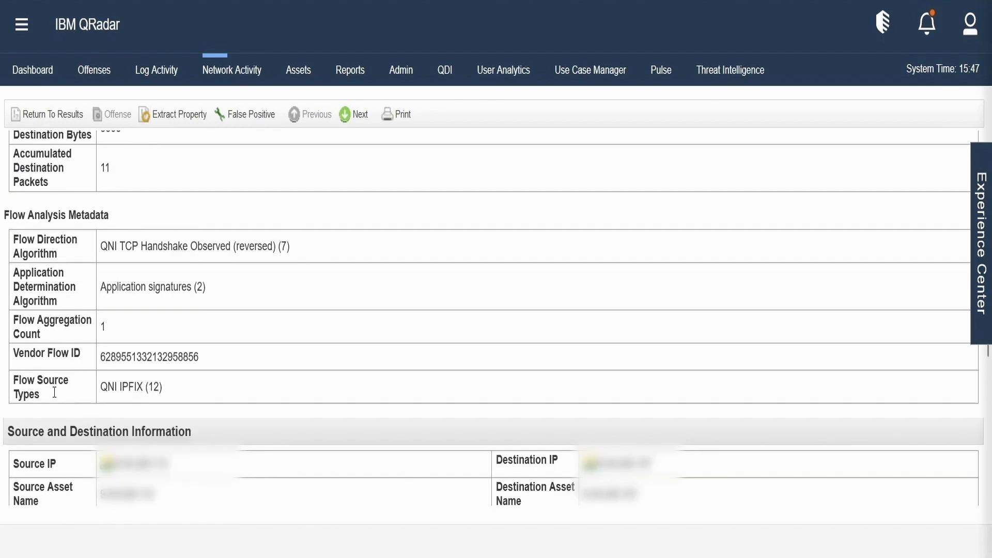
Expand the destination payload of 11 packets, 3305 bytes as hex beside the empty source payload
{"action": "scroll", "scroll_direction": "down", "scroll_amount": 3}
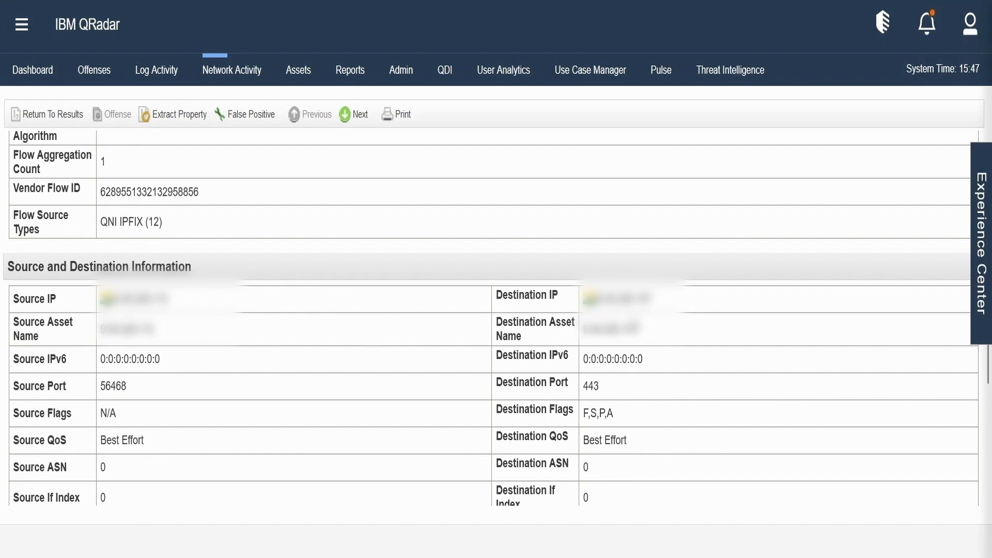
{"action": "scroll", "scroll_direction": "down", "scroll_amount": 3}
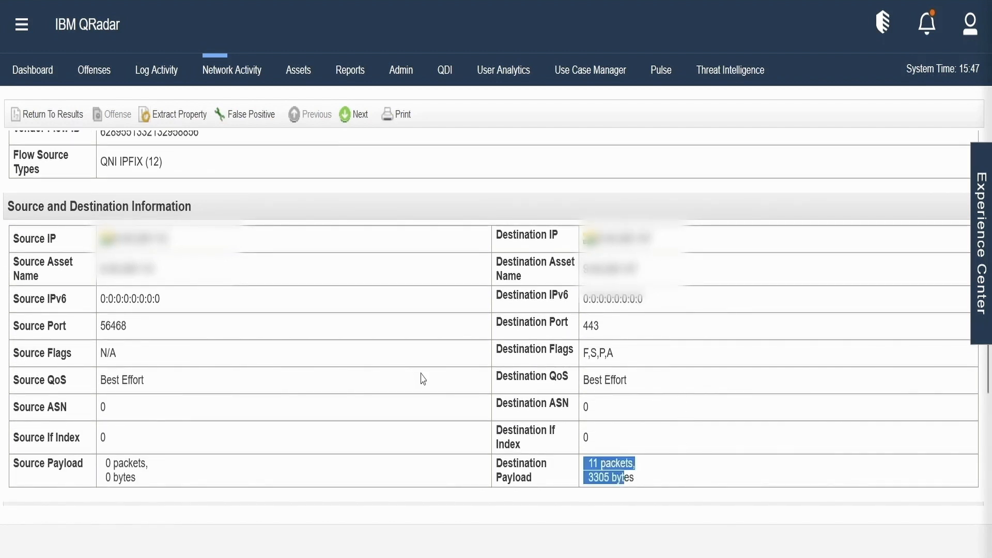
{"action": "left_click", "coordinate": [609, 468]}
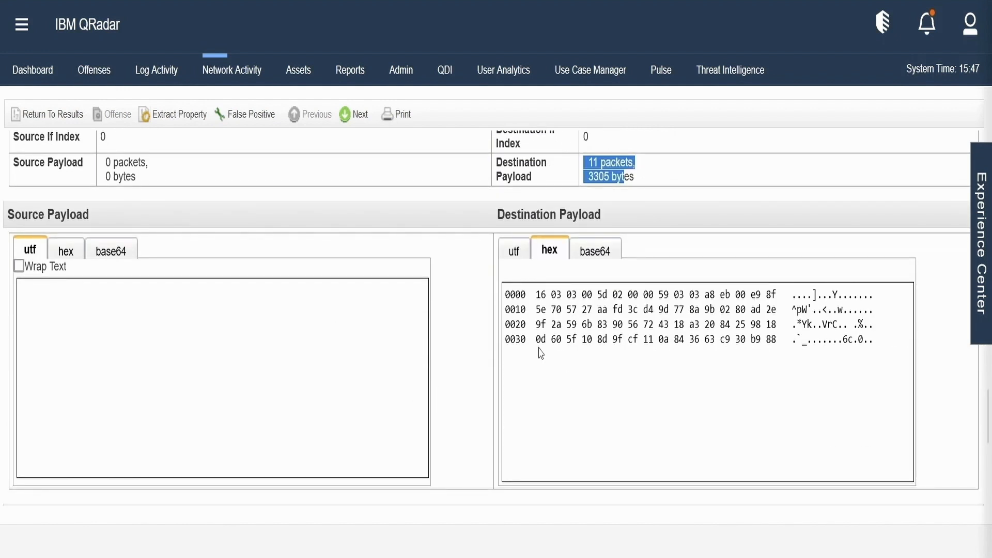
Scroll to Additional Information showing Flow ID, L2L direction, standard flow type and nine custom rules
{"action": "scroll", "scroll_direction": "down", "scroll_amount": 3}
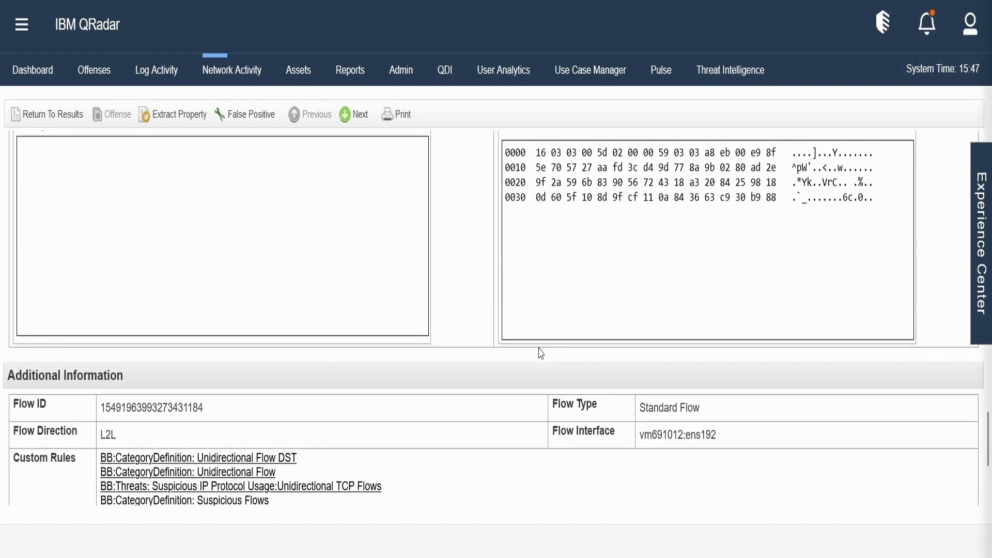
{"action": "scroll", "scroll_direction": "down", "scroll_amount": 3}
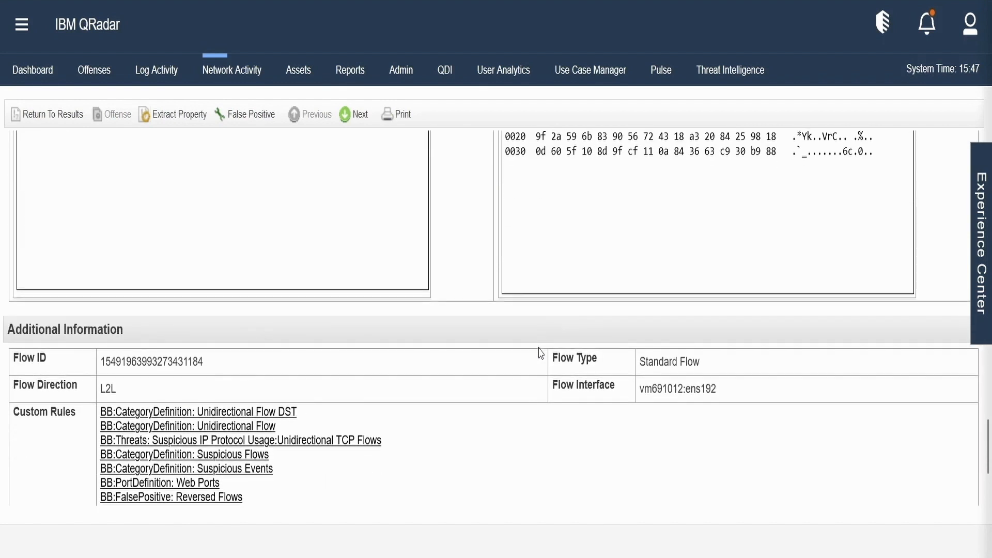
{"action": "scroll", "scroll_direction": "up", "scroll_amount": 3}
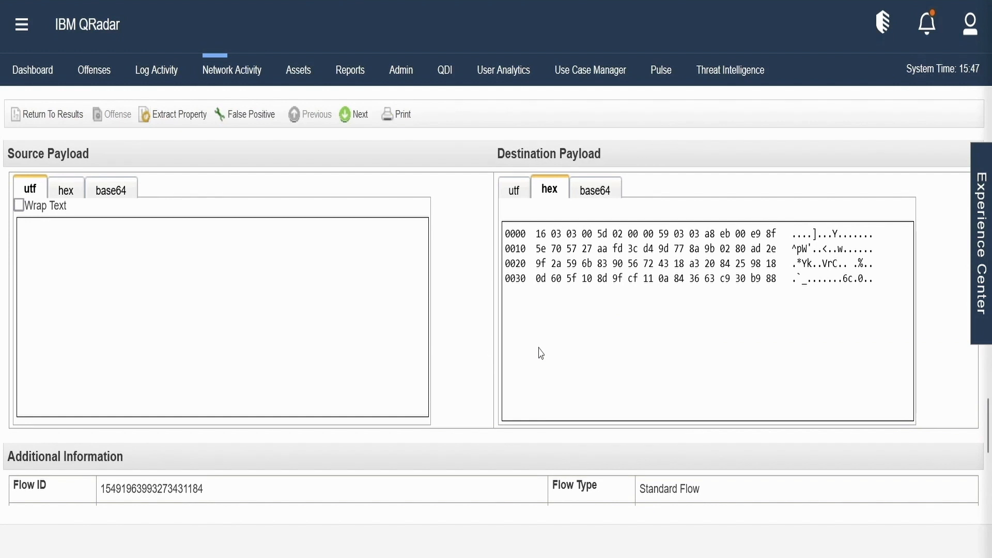
{"action": "scroll", "scroll_direction": "down", "scroll_amount": 3}
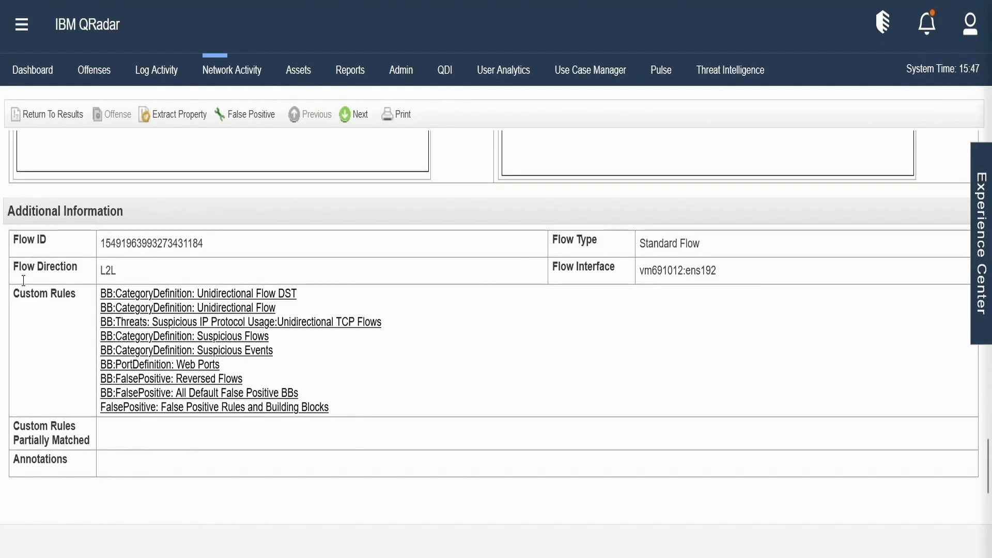
{"action": "double_click", "coordinate": [44, 293]}
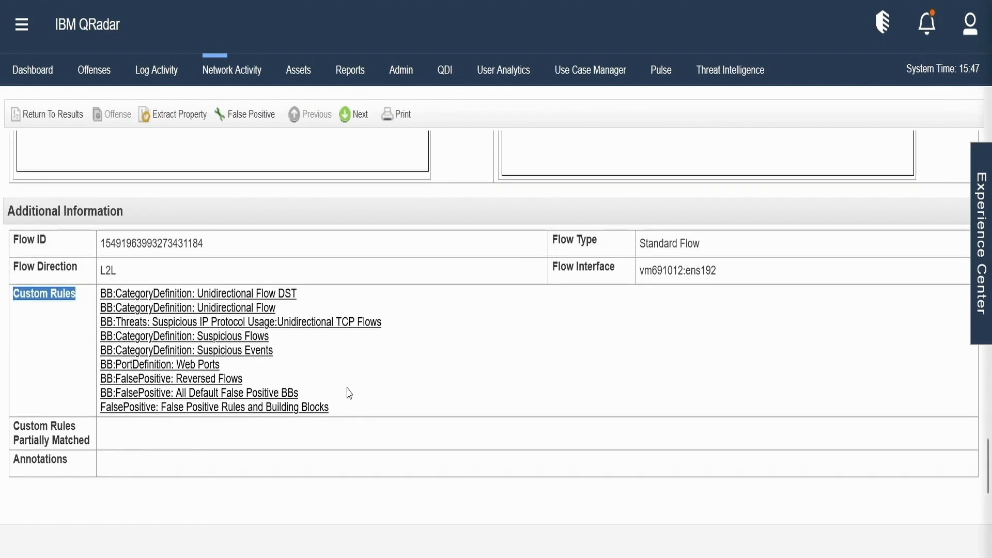
{"action": "mouse_move", "coordinate": [367, 404]}
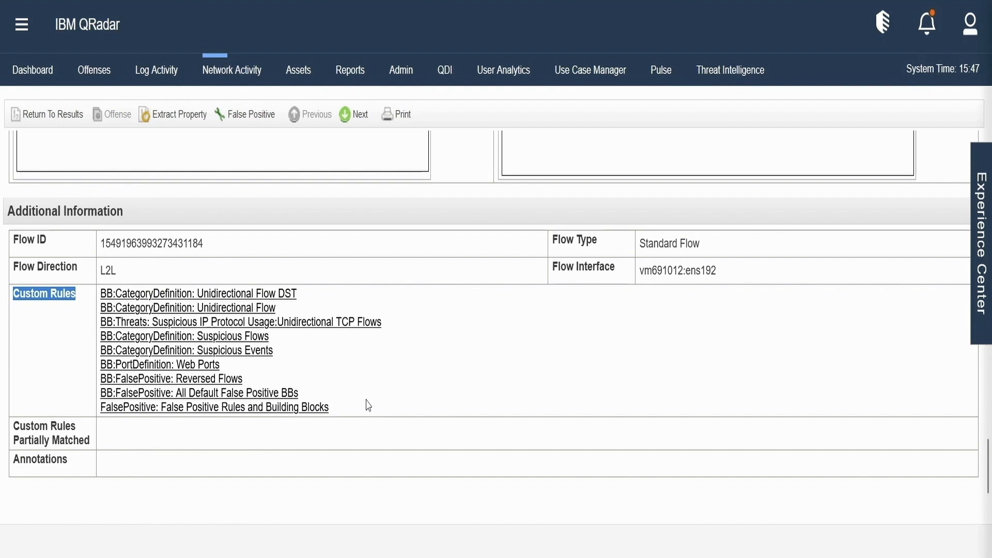
{"action": "mouse_move", "coordinate": [677, 228]}
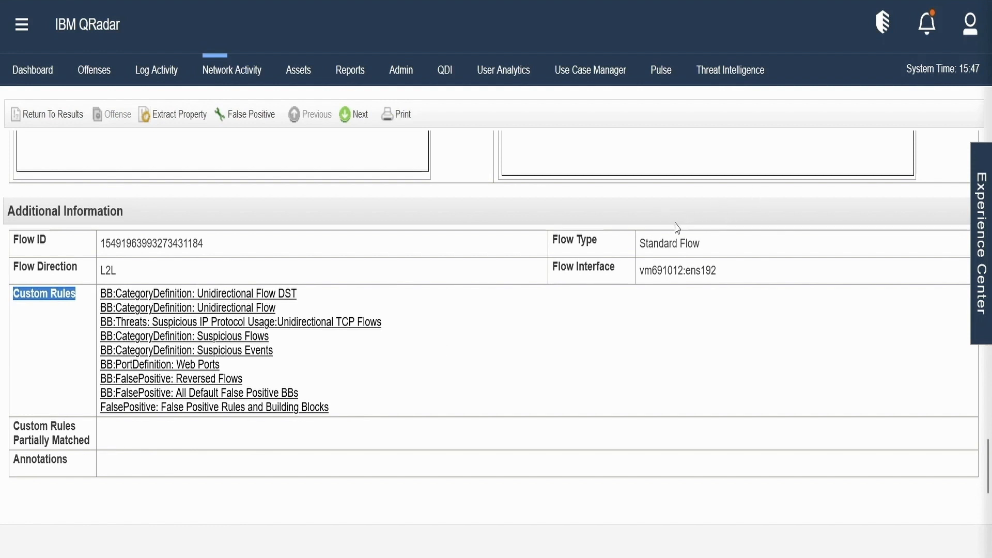
{"action": "double_click", "coordinate": [669, 244]}
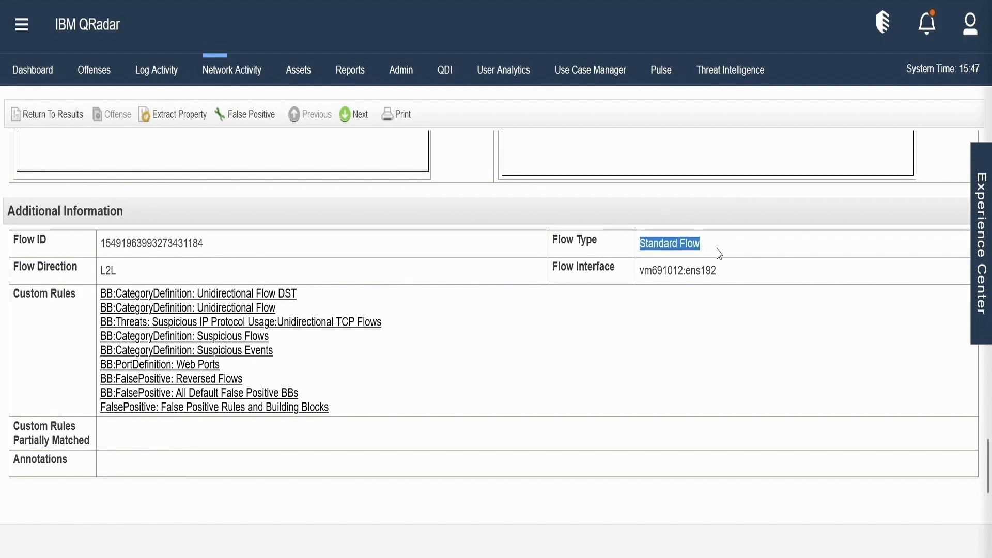
{"action": "mouse_move", "coordinate": [116, 287]}
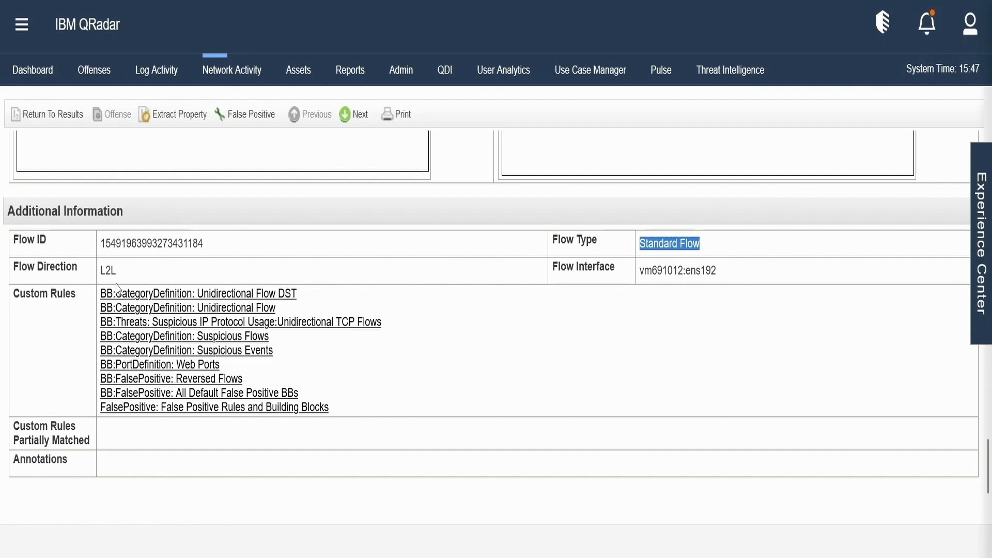
{"action": "mouse_move", "coordinate": [130, 276]}
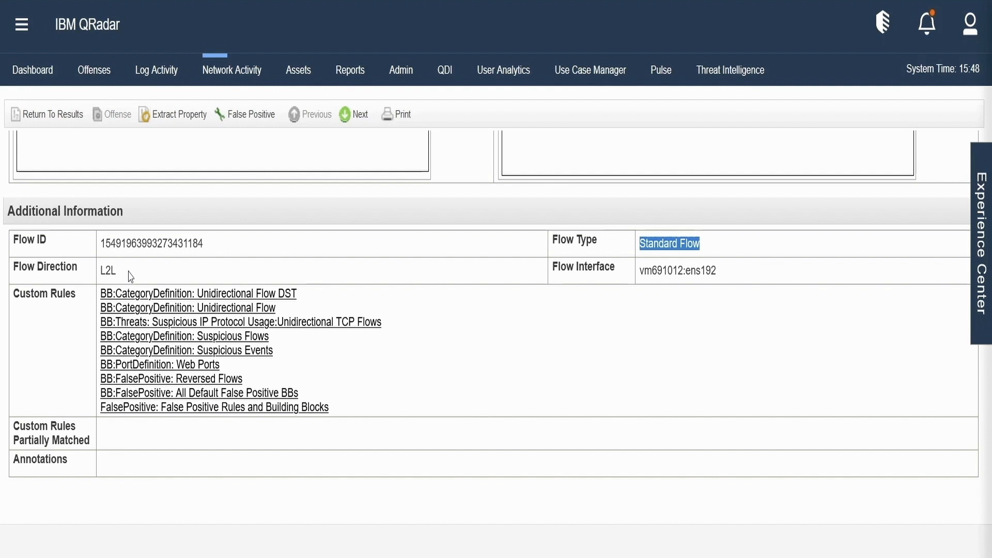
{"action": "mouse_move", "coordinate": [423, 341]}
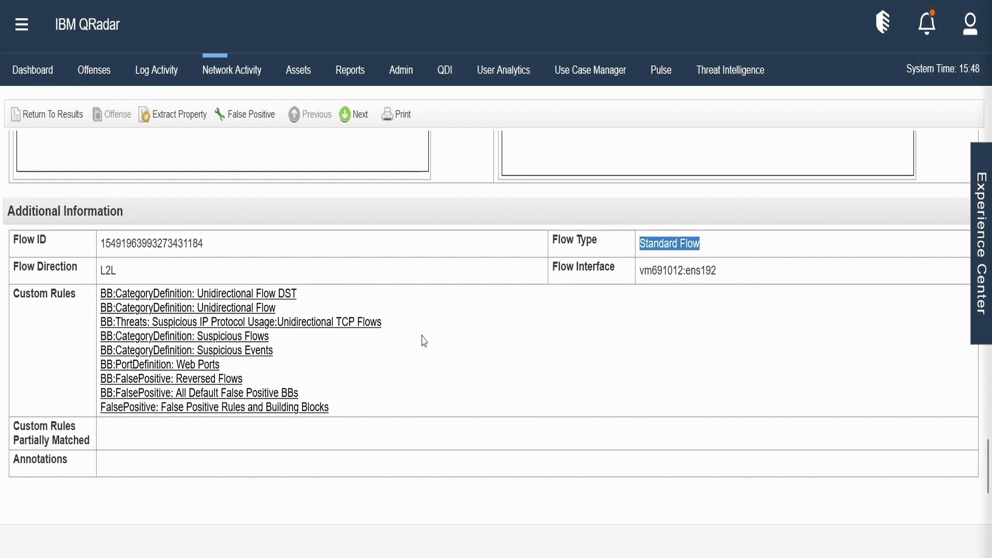
{"action": "mouse_move", "coordinate": [569, 307]}
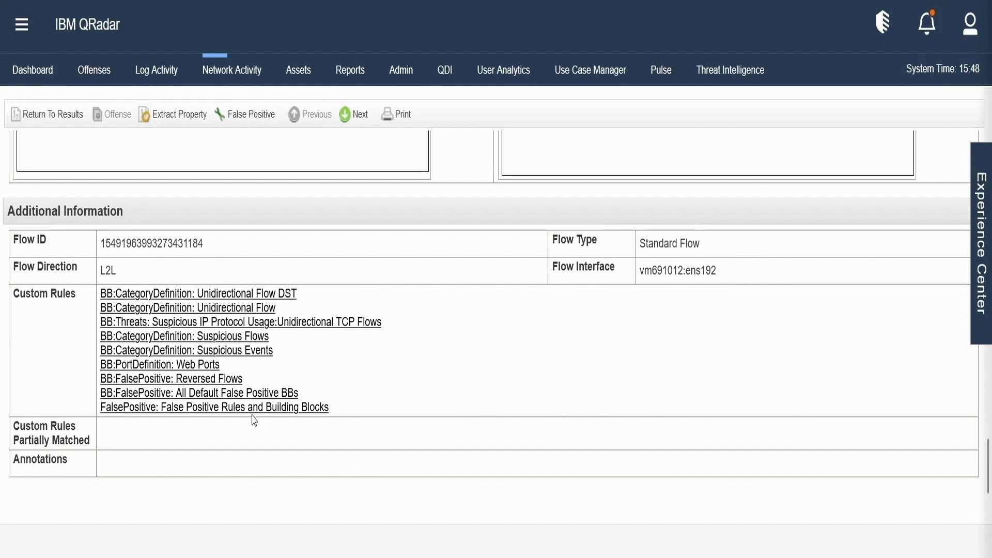
{"action": "mouse_move", "coordinate": [85, 457]}
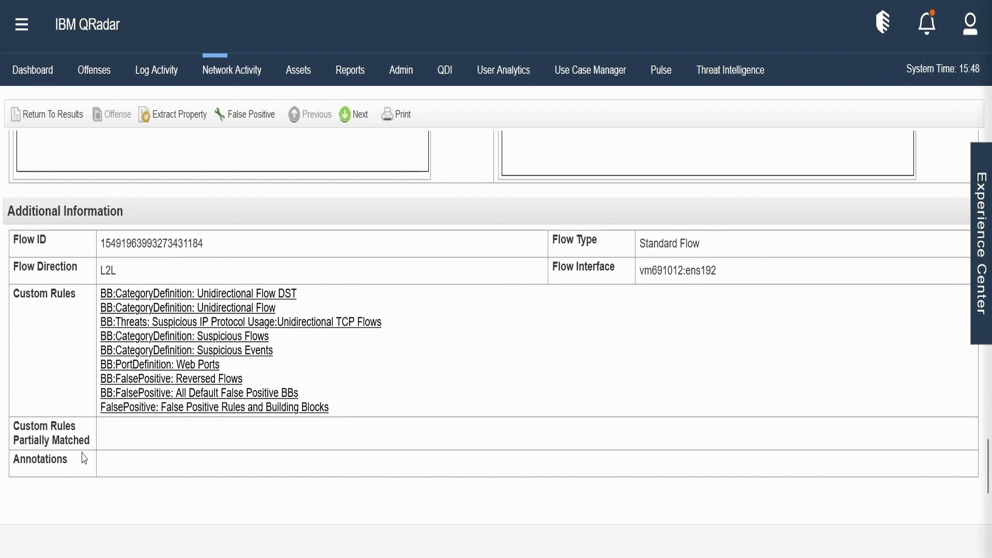
{"action": "mouse_move", "coordinate": [306, 346]}
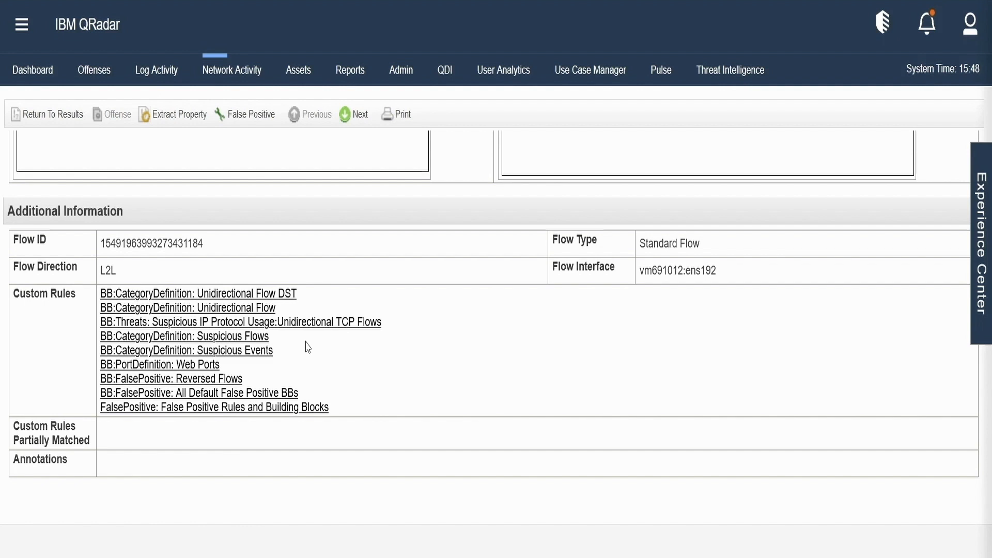
{"action": "mouse_move", "coordinate": [107, 144]}
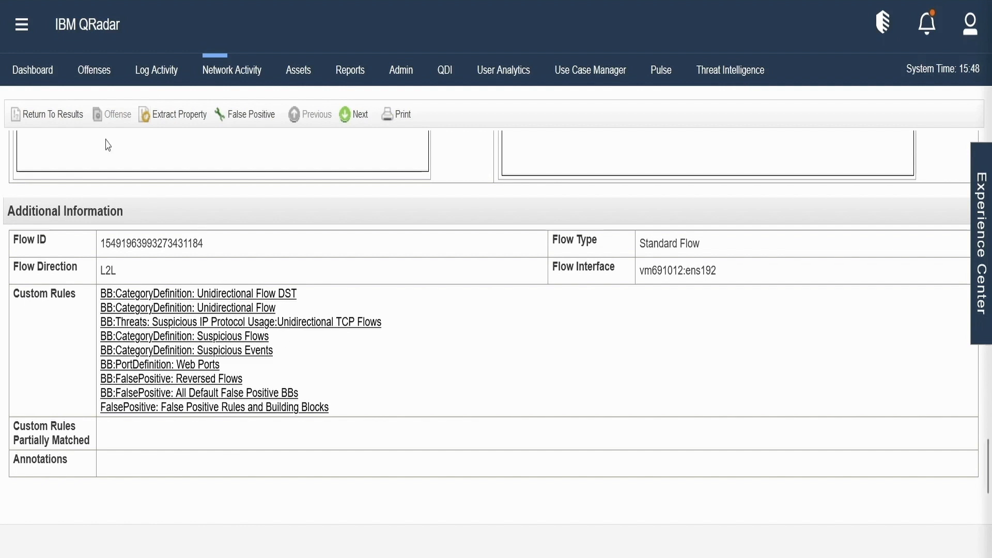
{"action": "scroll", "scroll_direction": "up", "scroll_amount": 3}
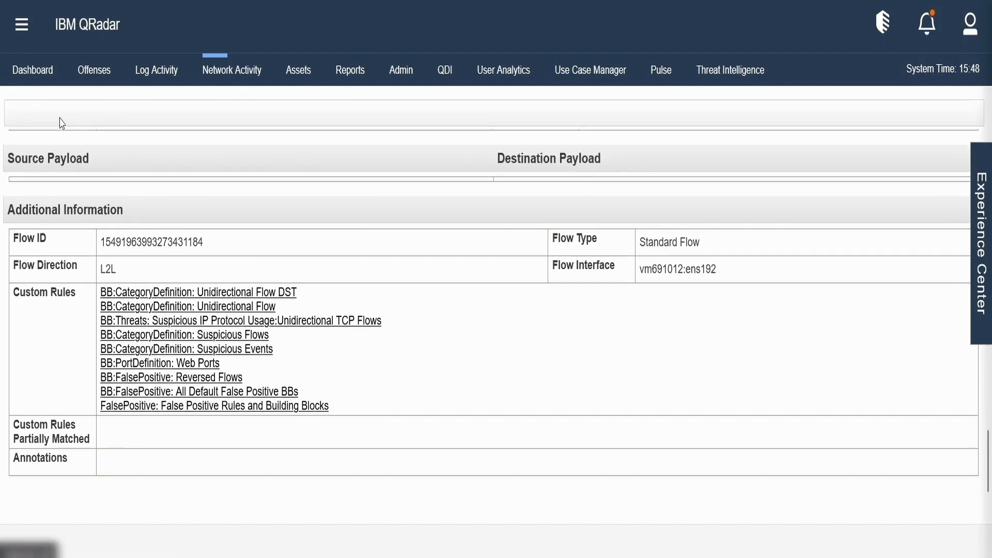